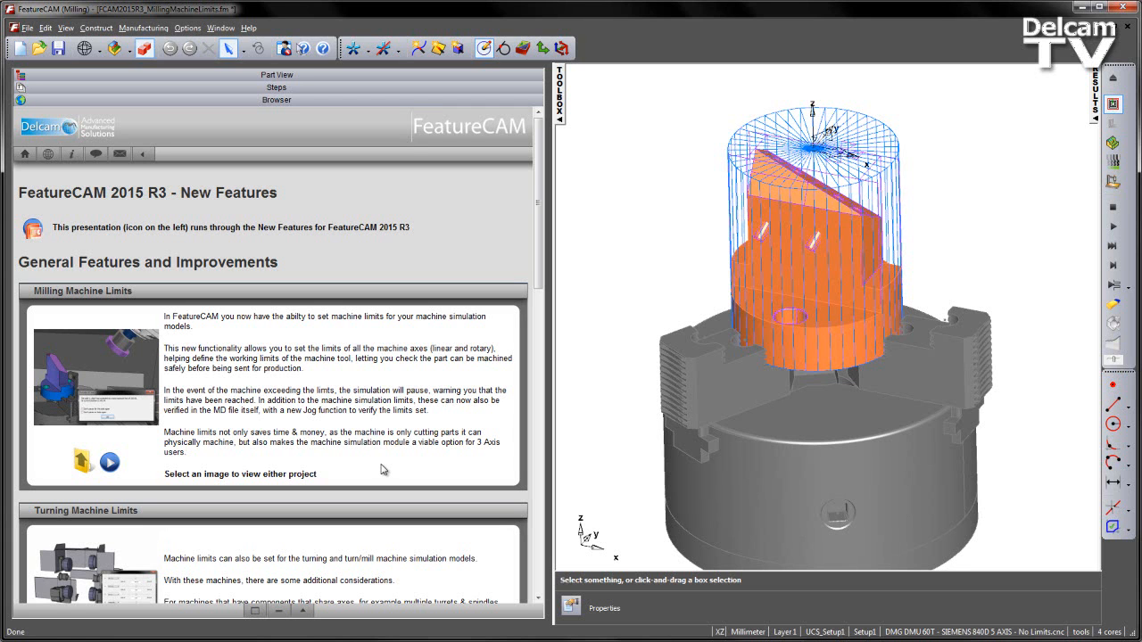
mouse_move(383, 470)
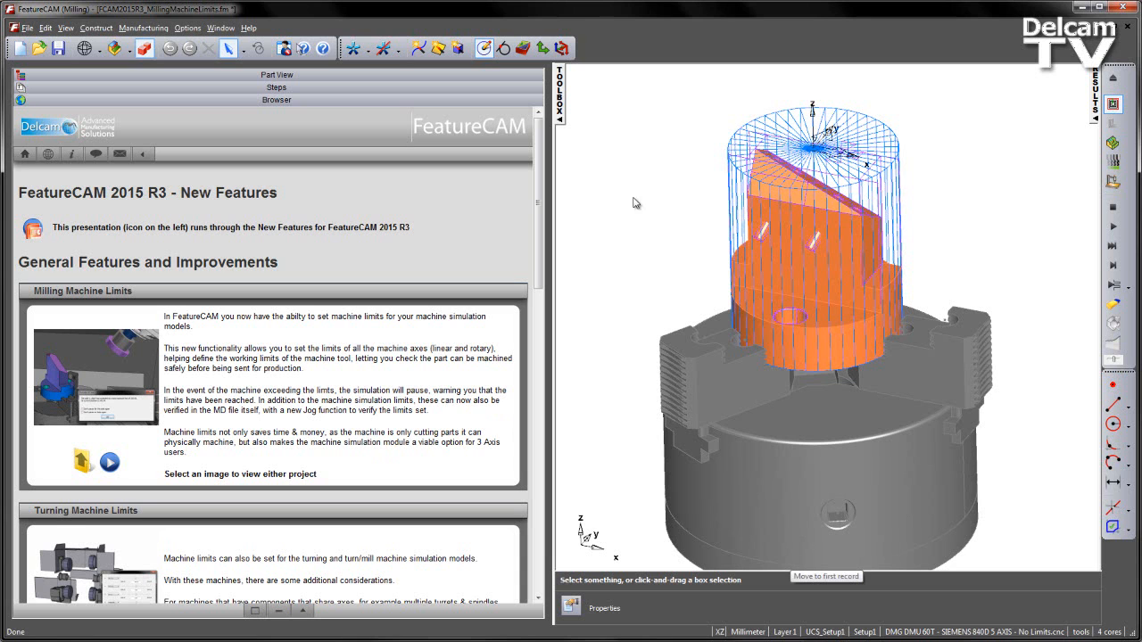
mouse_move(615, 191)
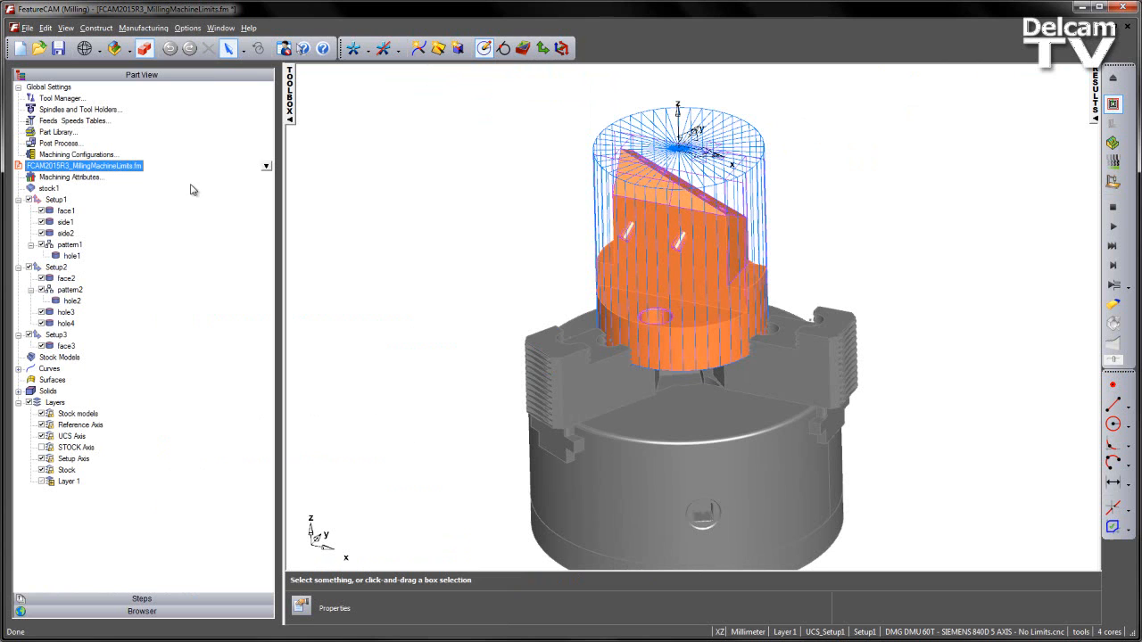
Select Setup1 and bring up Post Options to review the CNC post file.
click(55, 199)
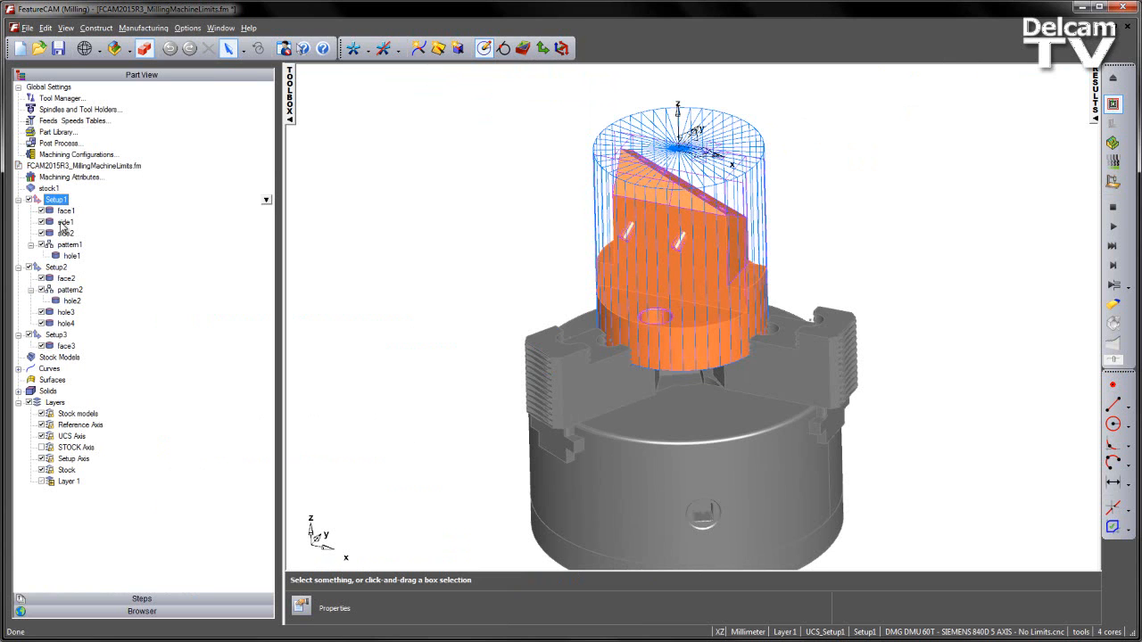
click(61, 335)
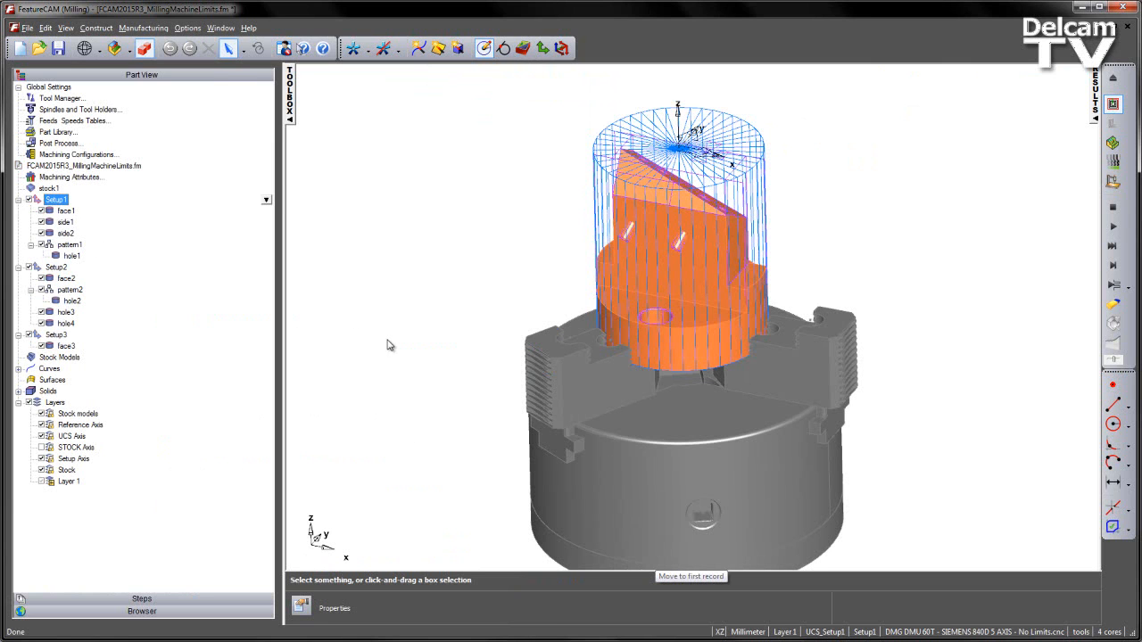
mouse_move(929, 293)
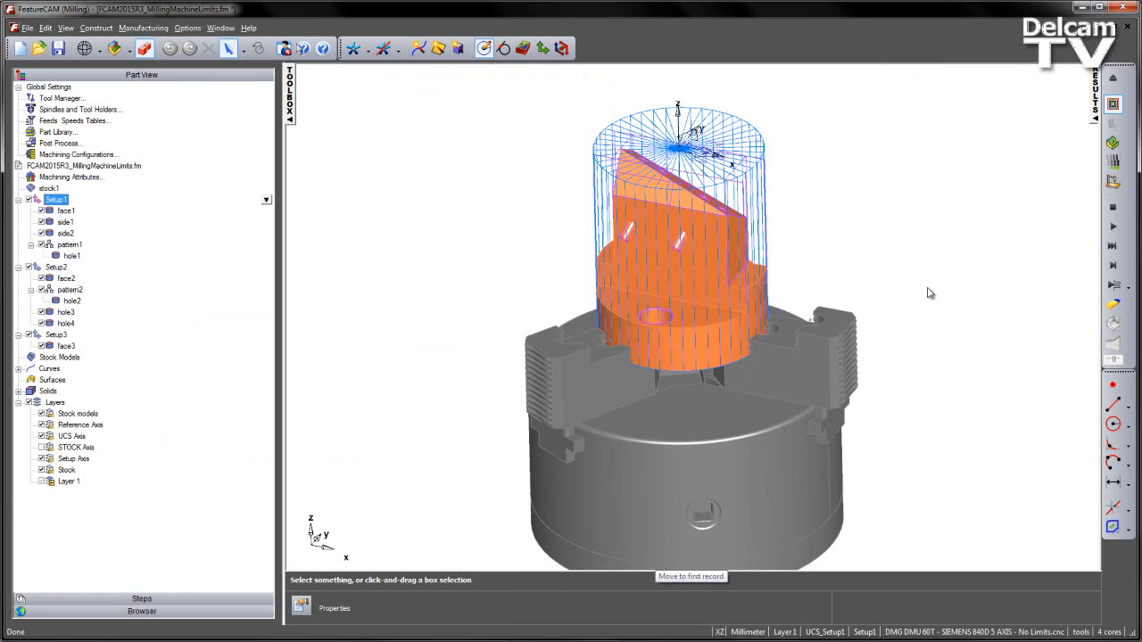
mouse_move(952, 440)
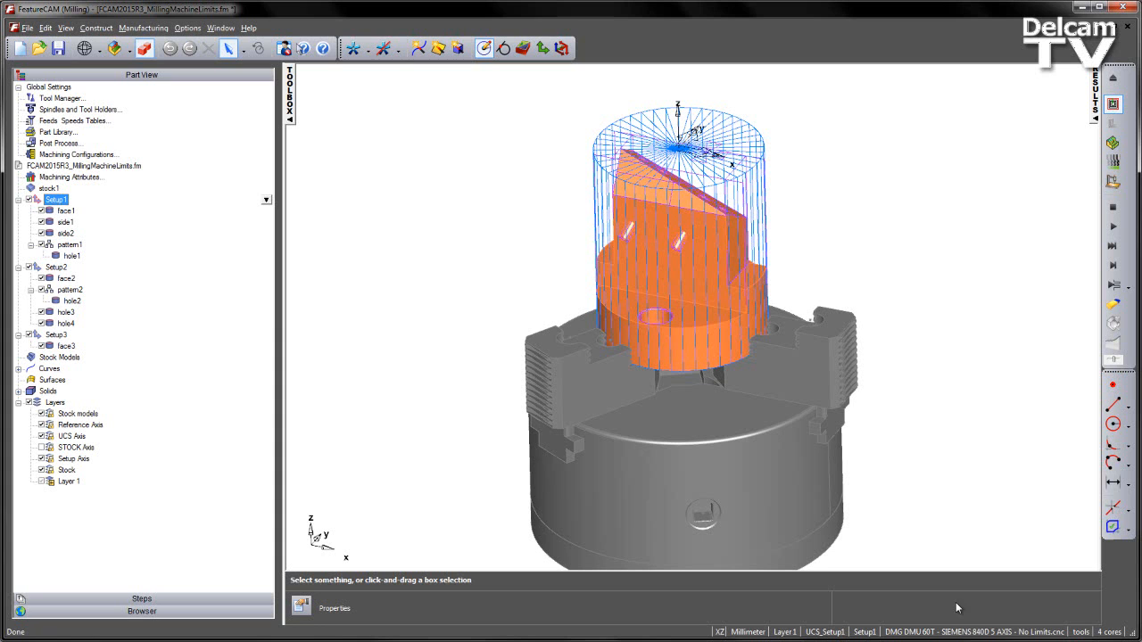
mouse_move(969, 593)
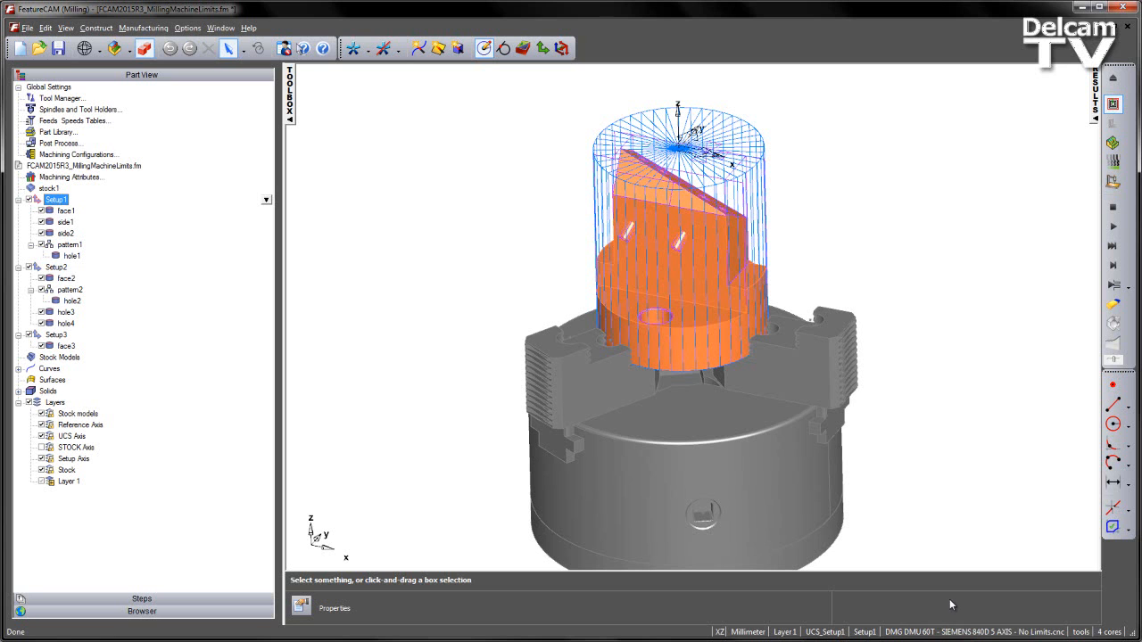
mouse_move(960, 607)
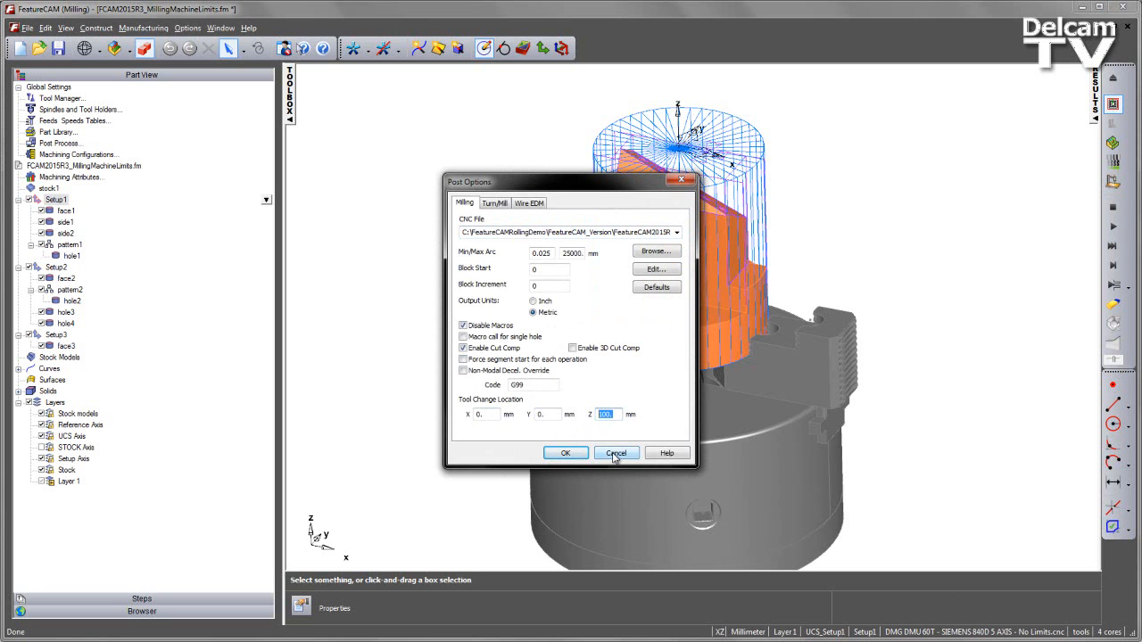
Cancel Post Options unchanged and launch the 3D machine simulation from the Results toolbar.
click(616, 452)
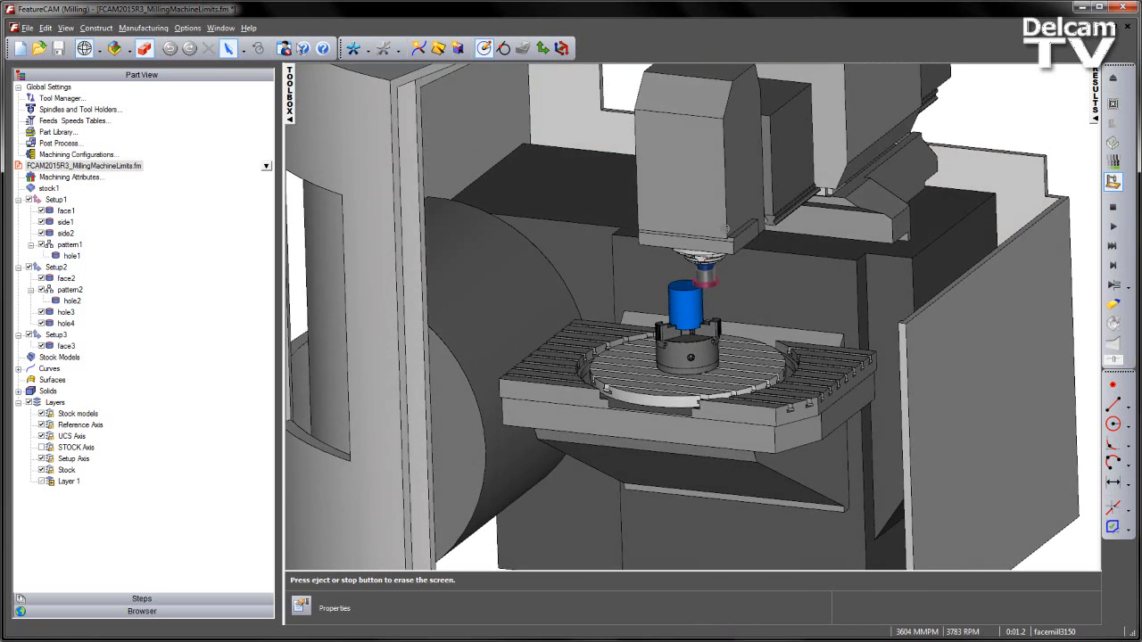
click(1112, 228)
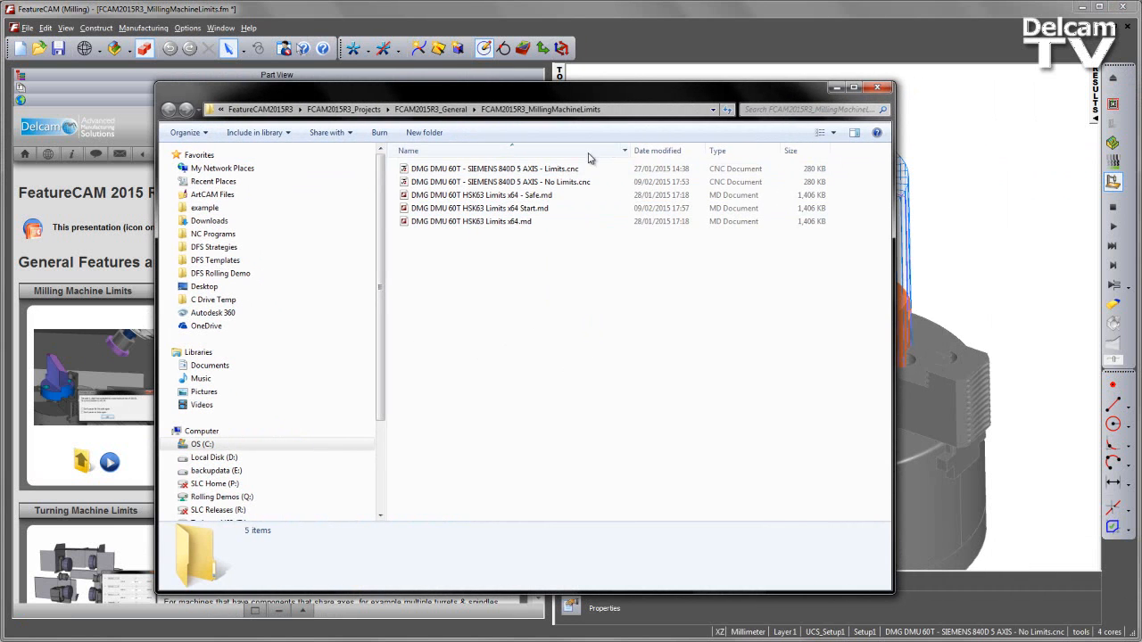
mouse_move(526, 157)
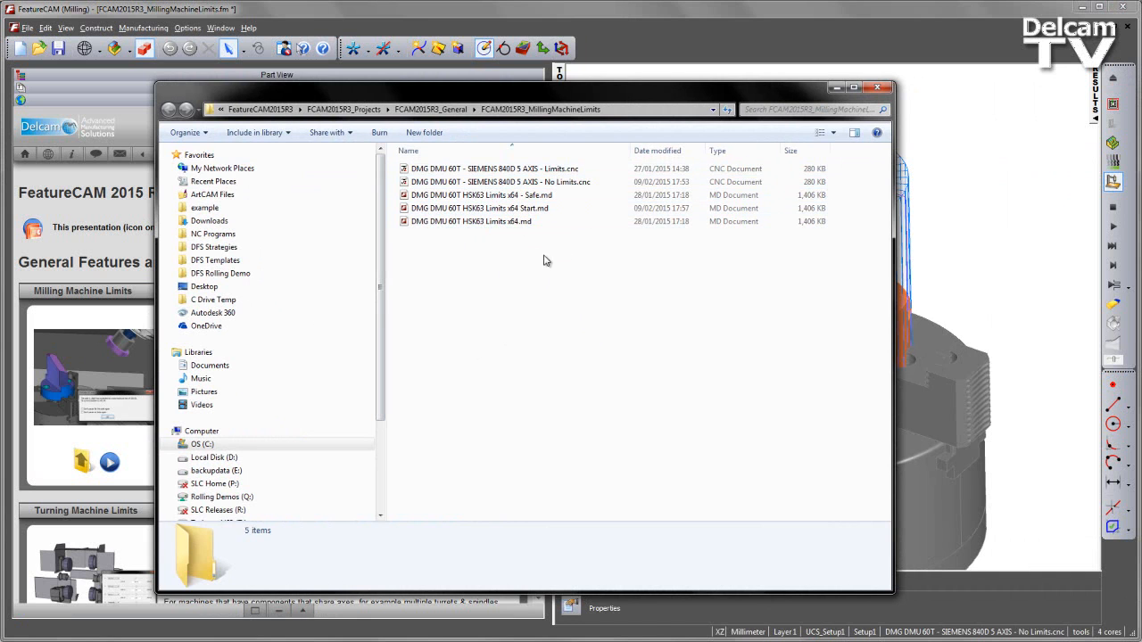
mouse_move(523, 263)
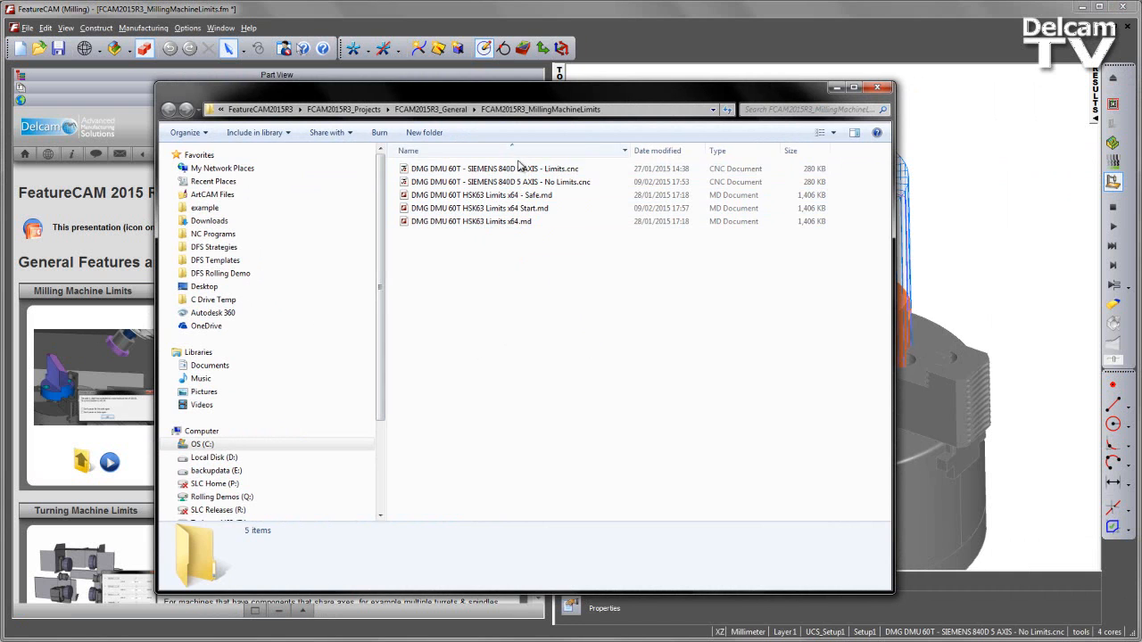
Open DMG DMU 60T HSK63 Limits x64.md from the FCAM2015R3_MillingMachineLimits folder.
click(494, 169)
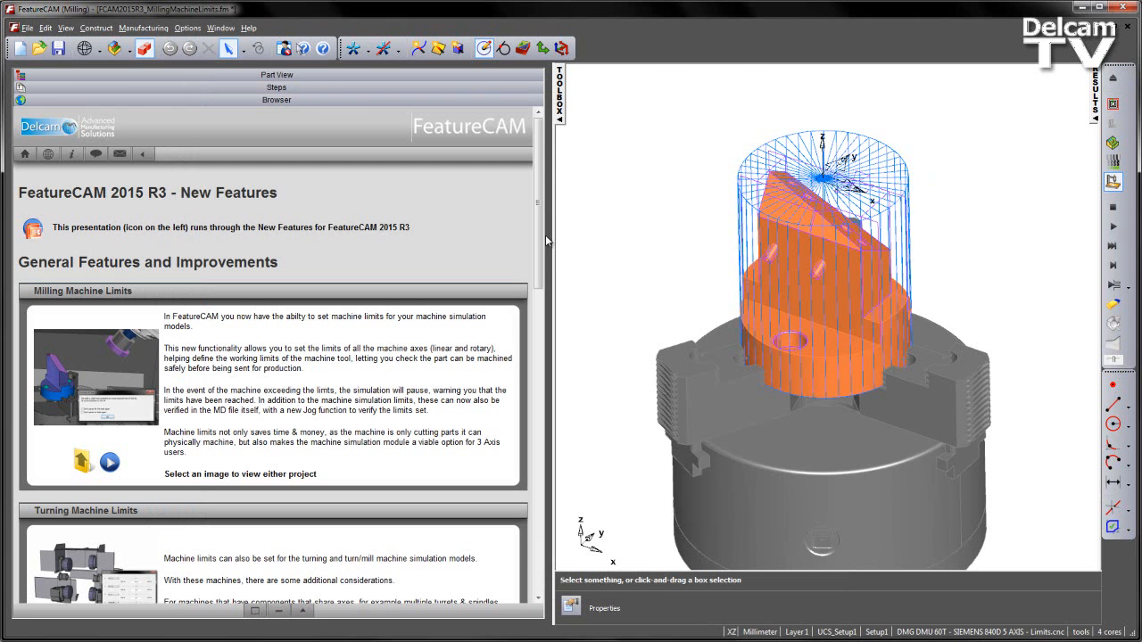
mouse_move(475, 260)
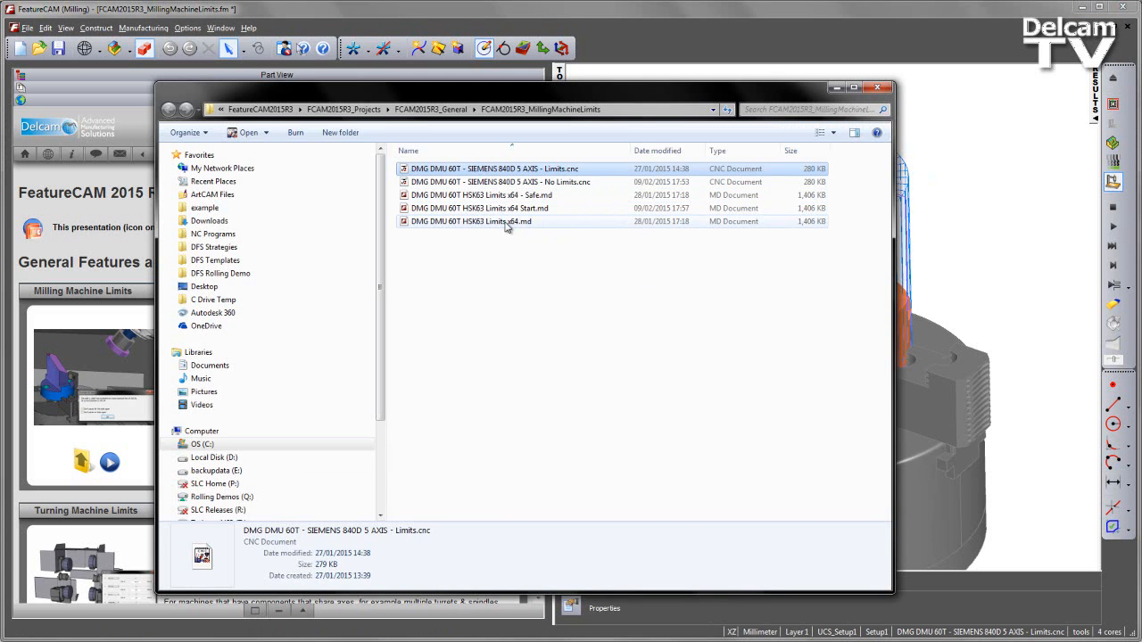
click(506, 221)
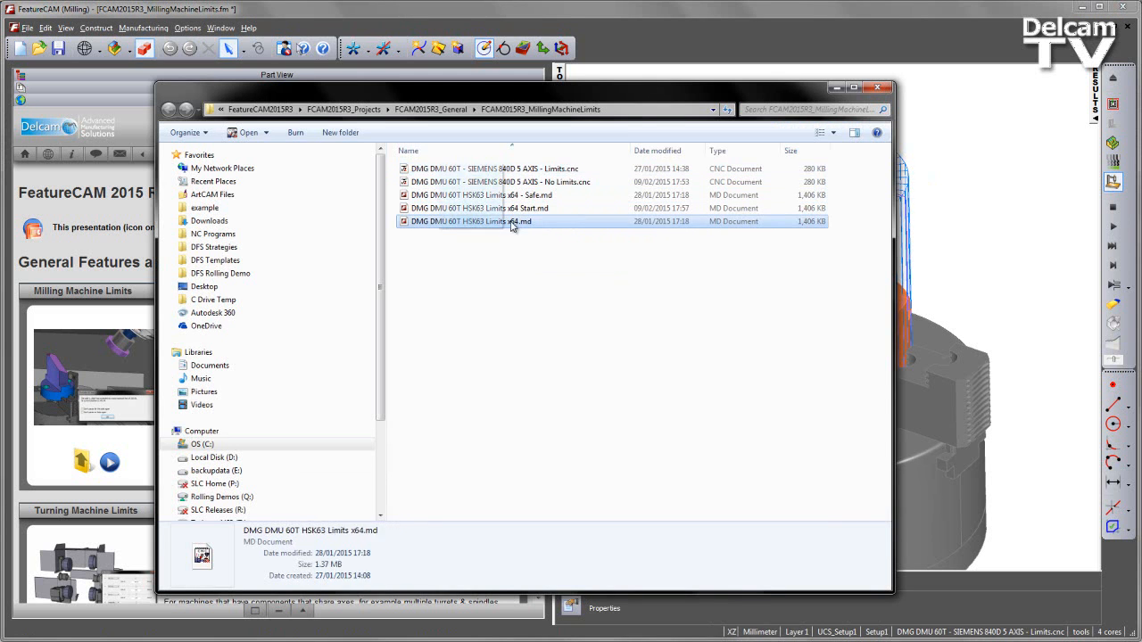
double_click(488, 221)
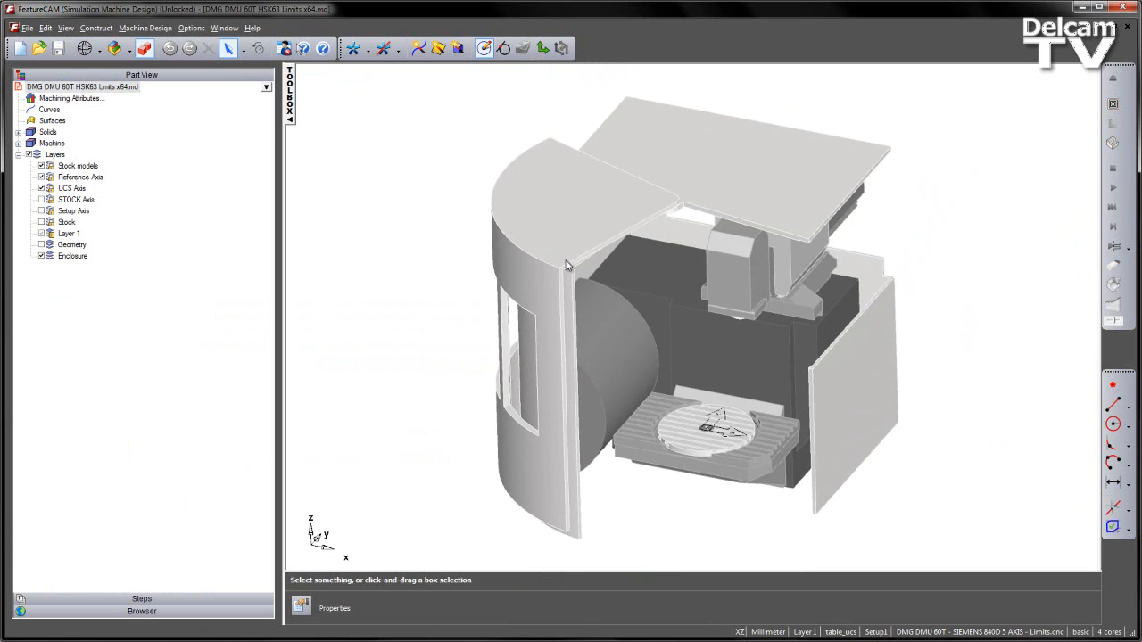
mouse_move(42, 155)
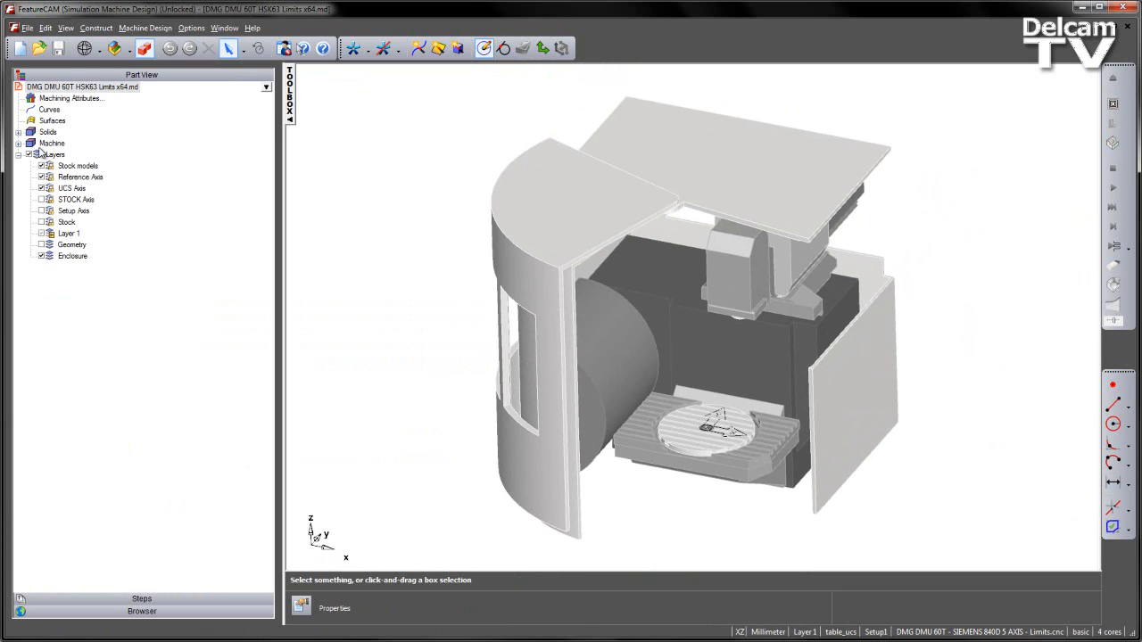
Expand the Machine and machine nodes, briefly highlighting z_slide in the model.
click(19, 143)
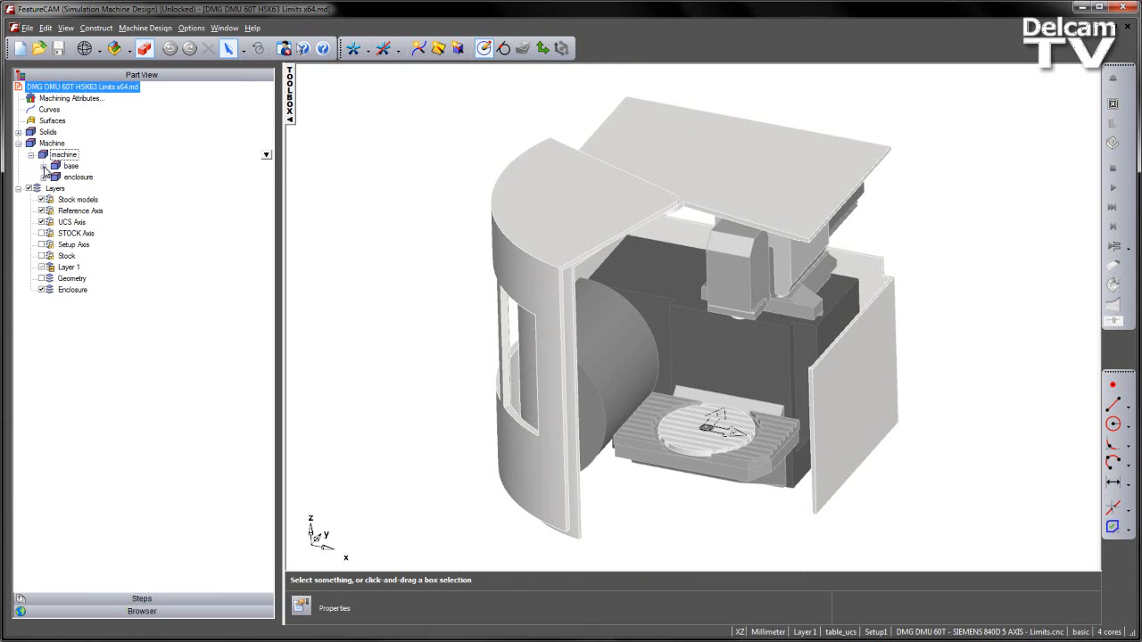
click(44, 166)
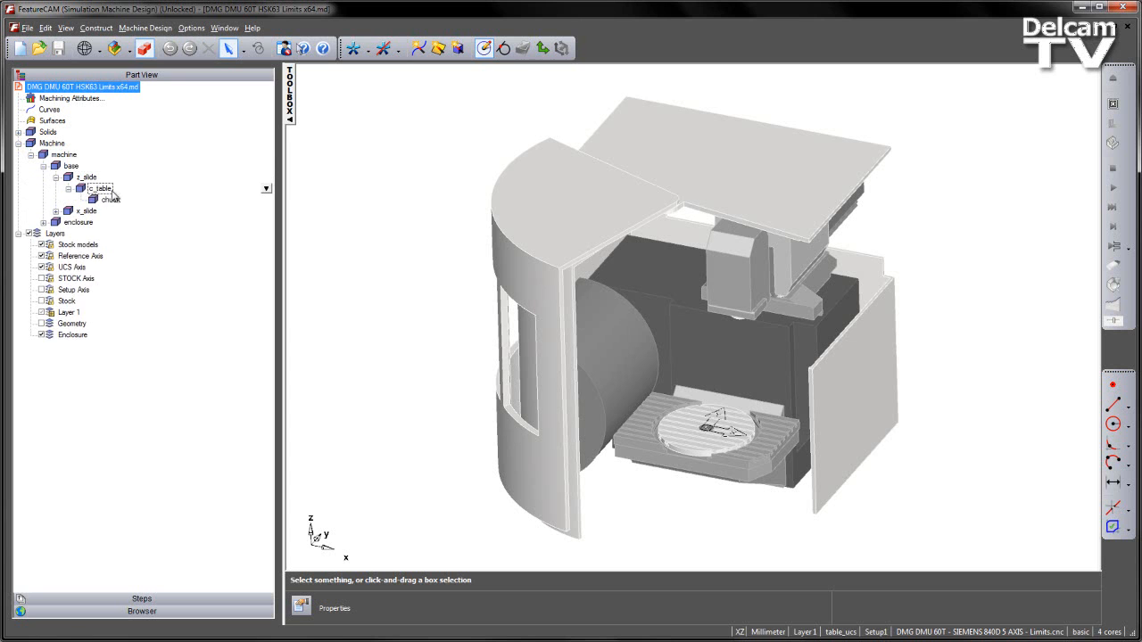
click(85, 177)
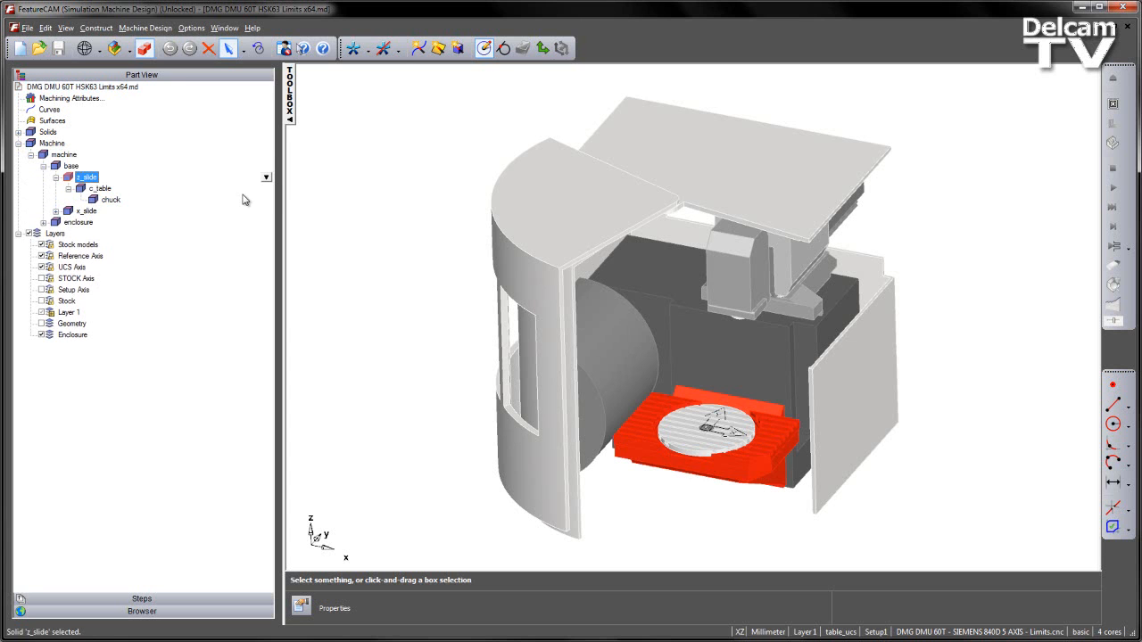
click(416, 202)
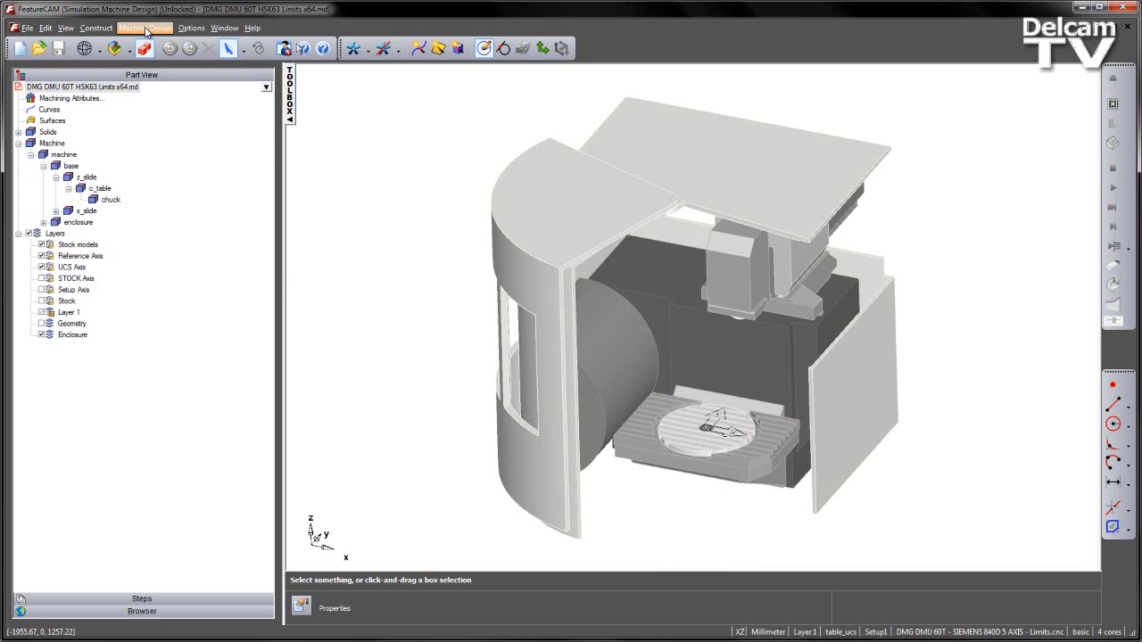
Define c_table as rotating about -C and begin entering its C rotation limit.
click(145, 28)
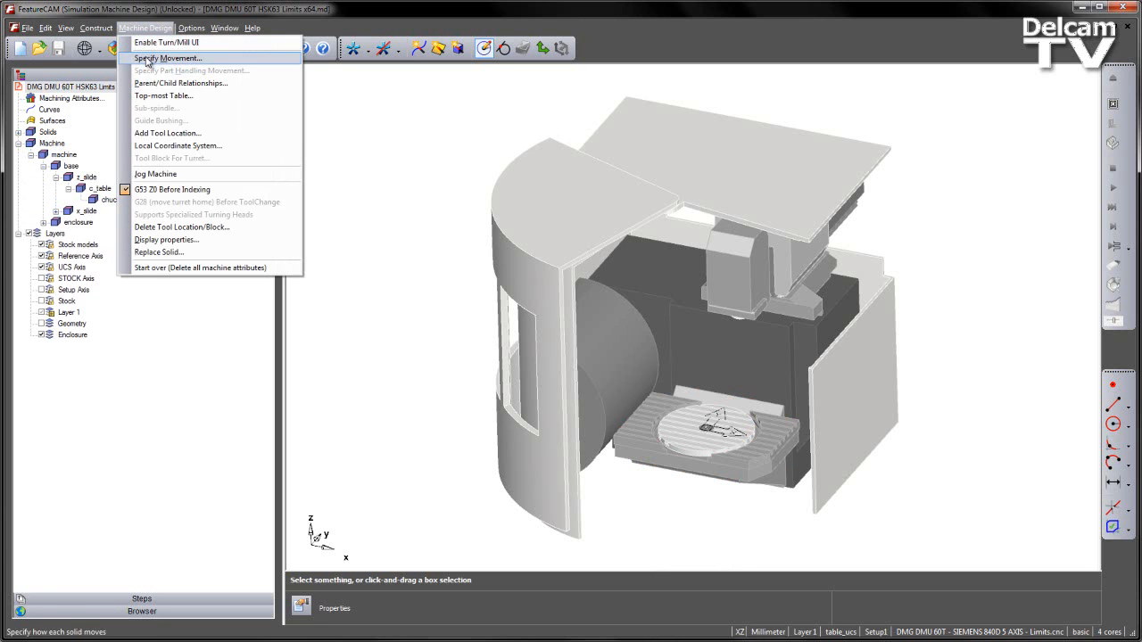
click(166, 58)
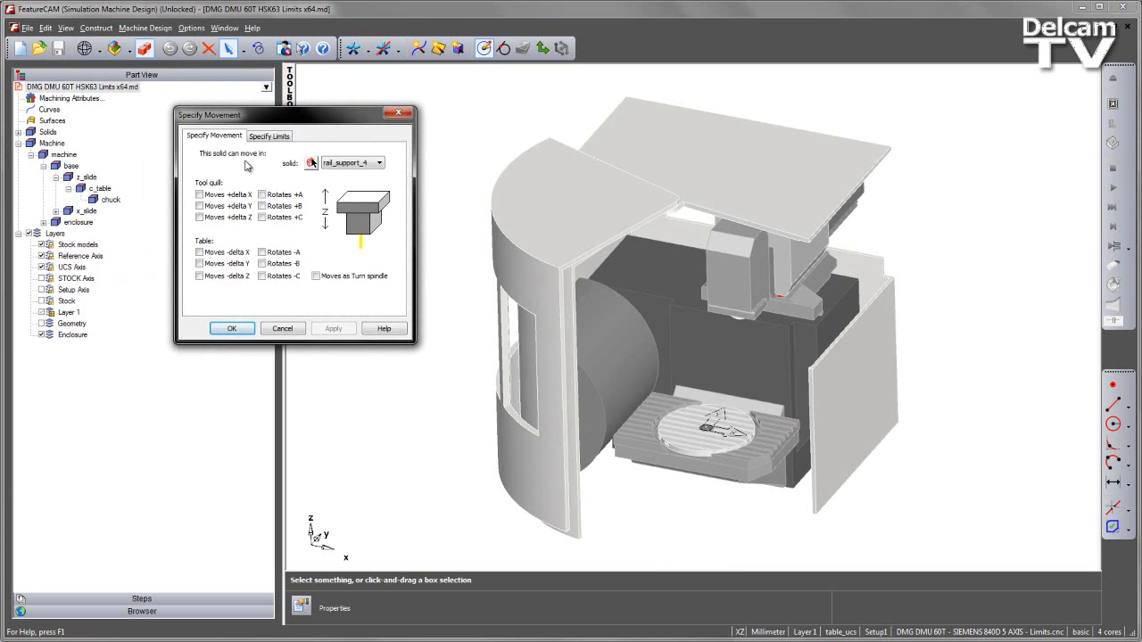
mouse_move(247, 166)
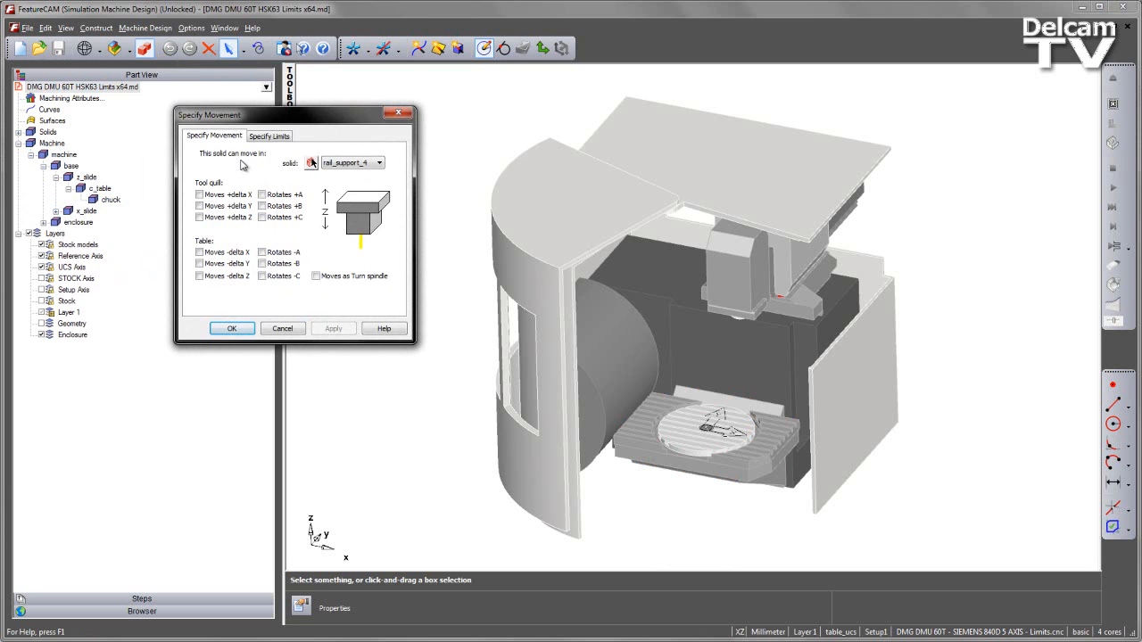
click(231, 328)
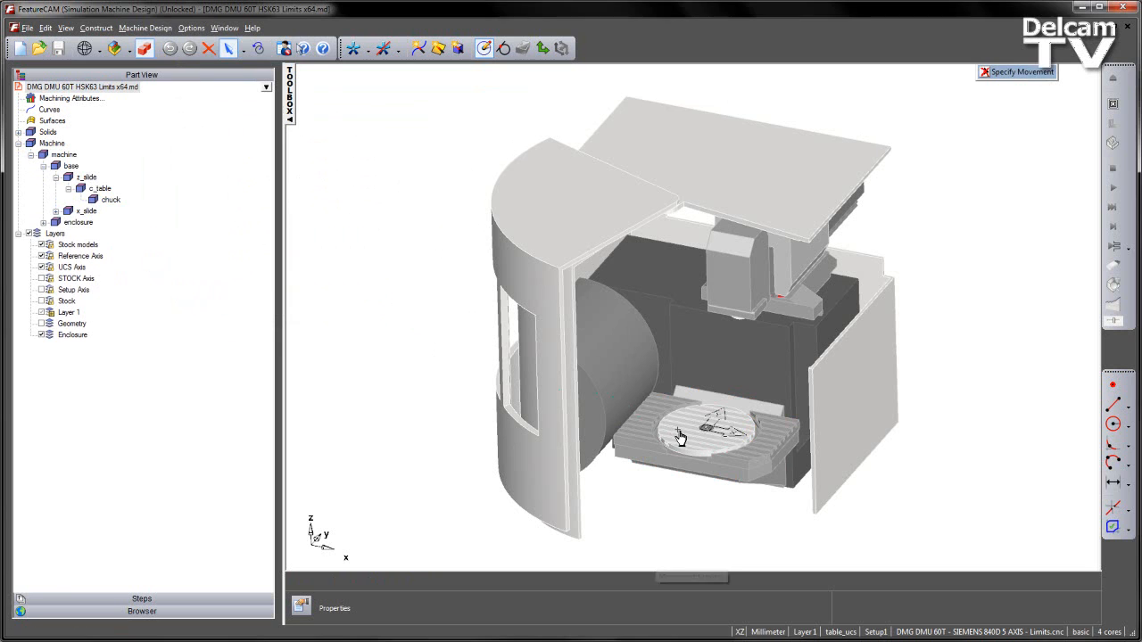
click(1015, 71)
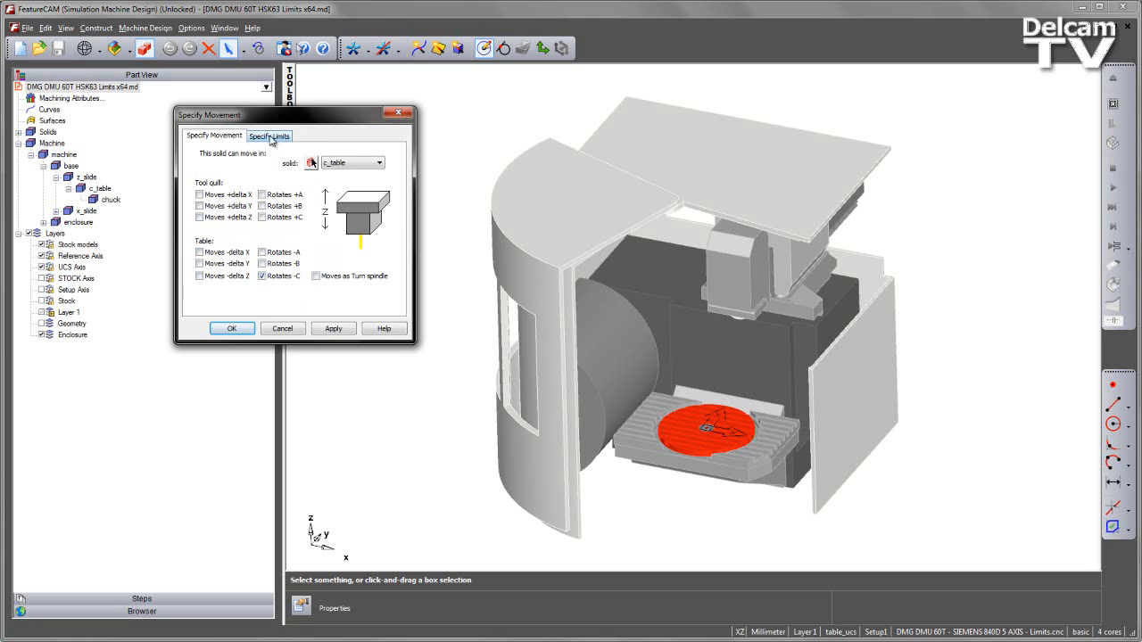
click(268, 134)
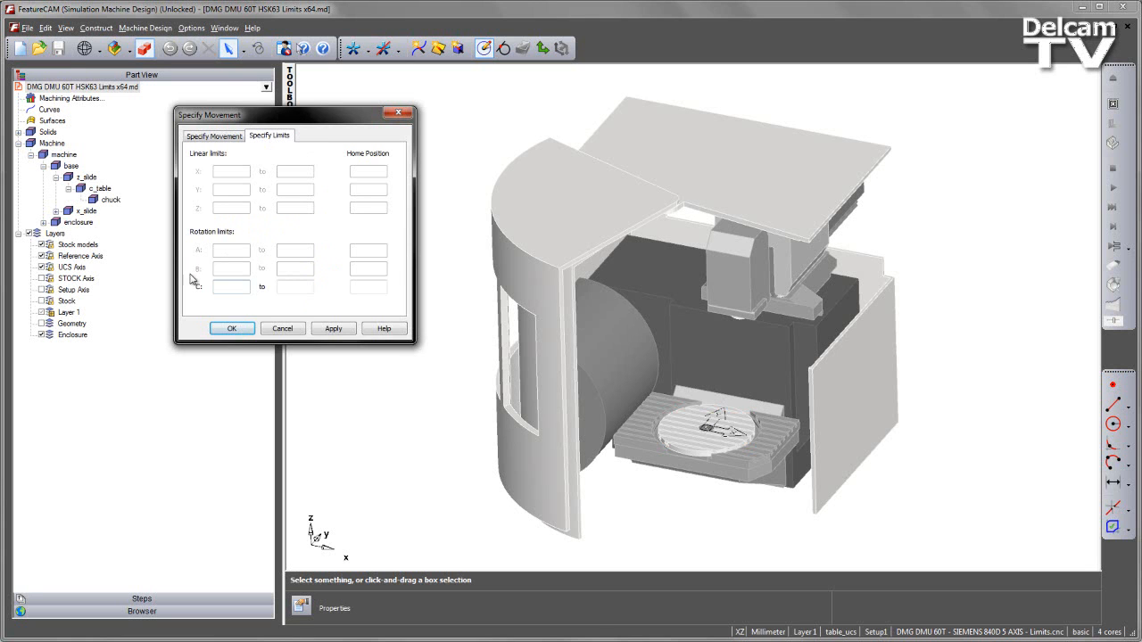
click(229, 288)
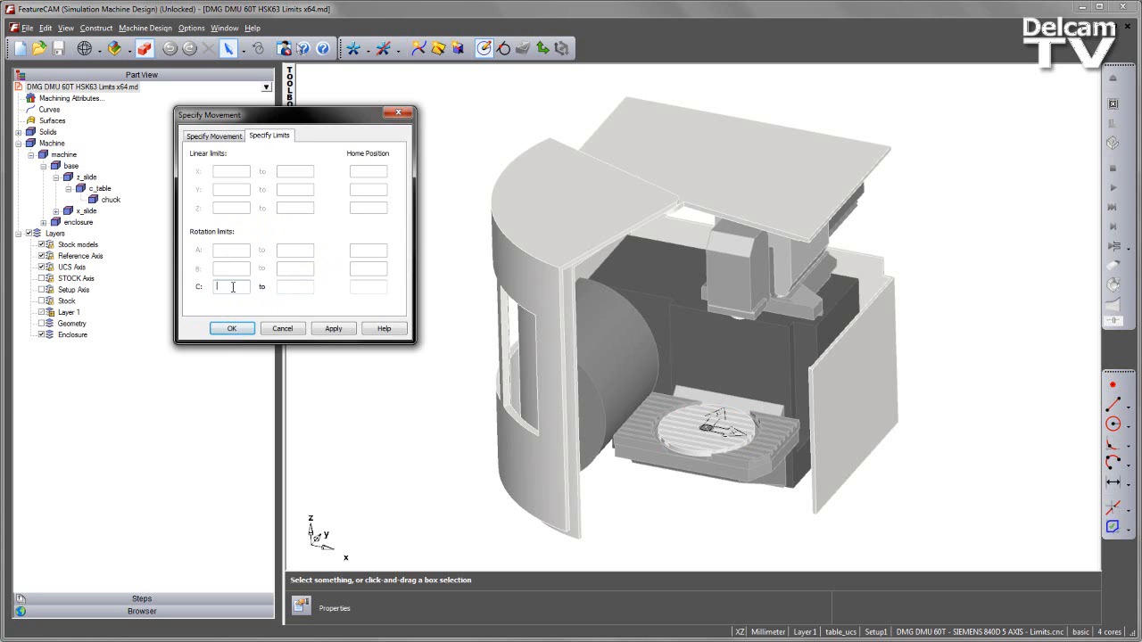
mouse_move(339, 290)
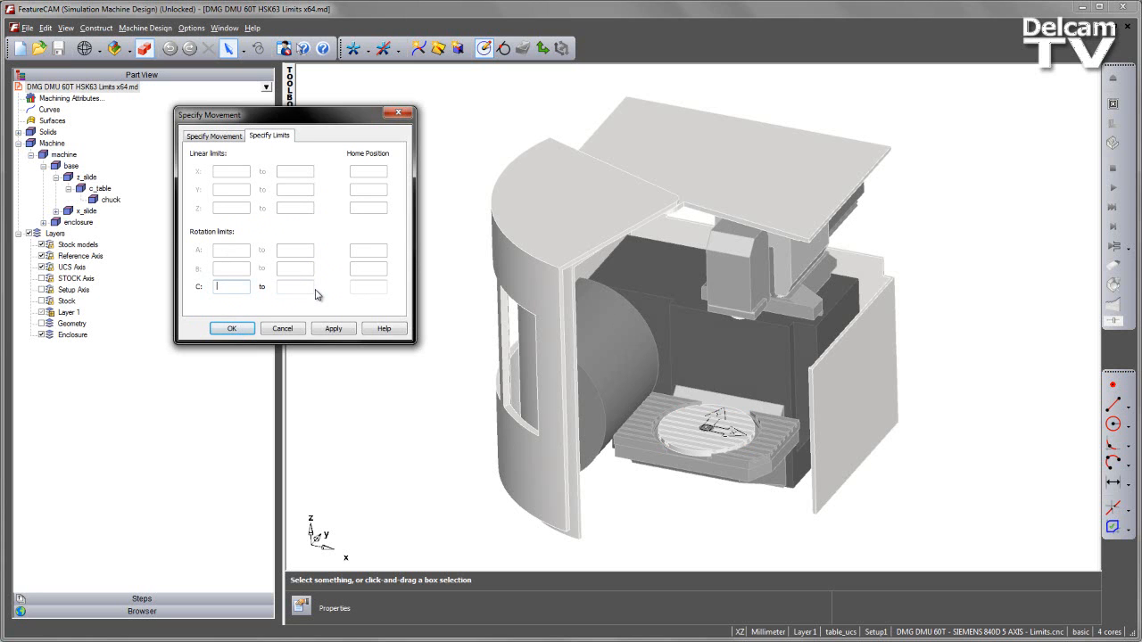
mouse_move(524, 294)
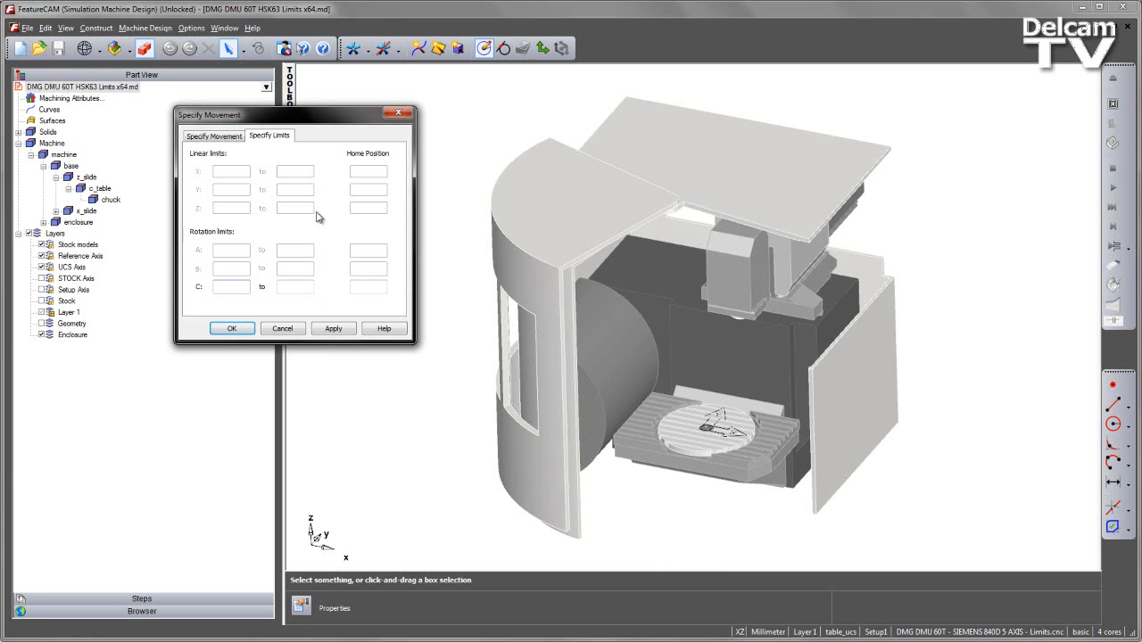
mouse_move(321, 222)
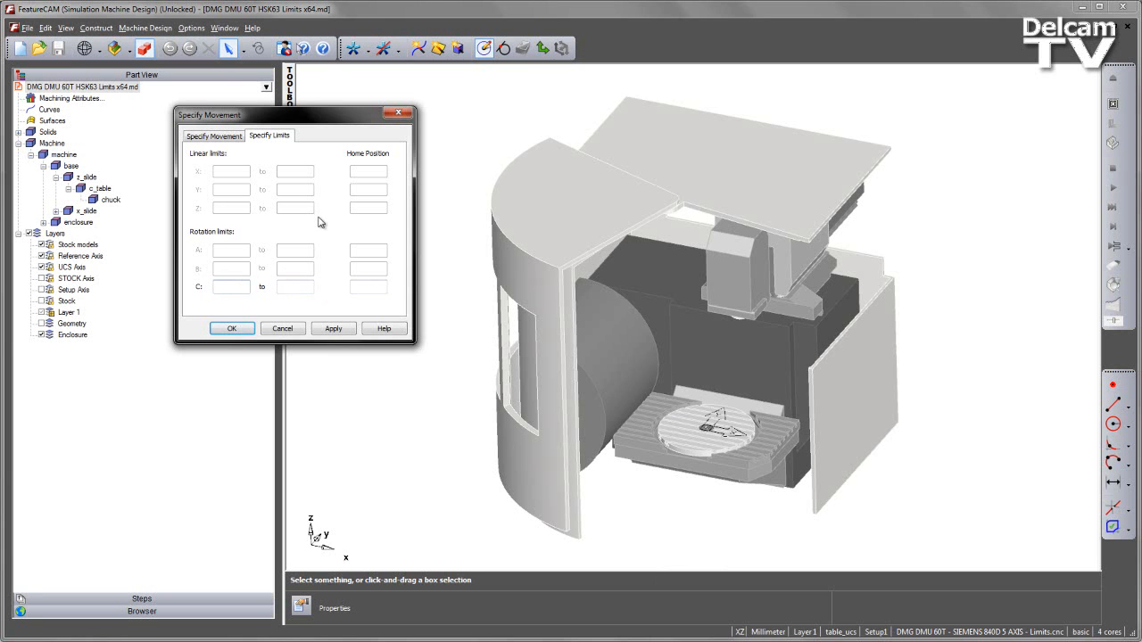
Set z_slide to move along -Z with travel limits 0 to 560.
click(213, 135)
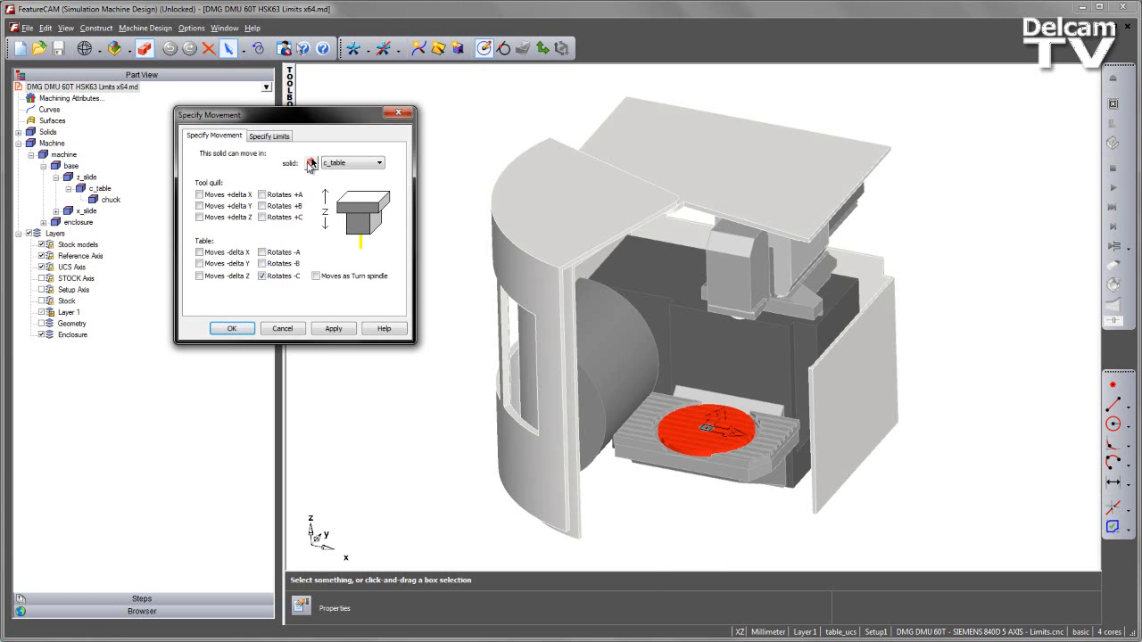
click(377, 162)
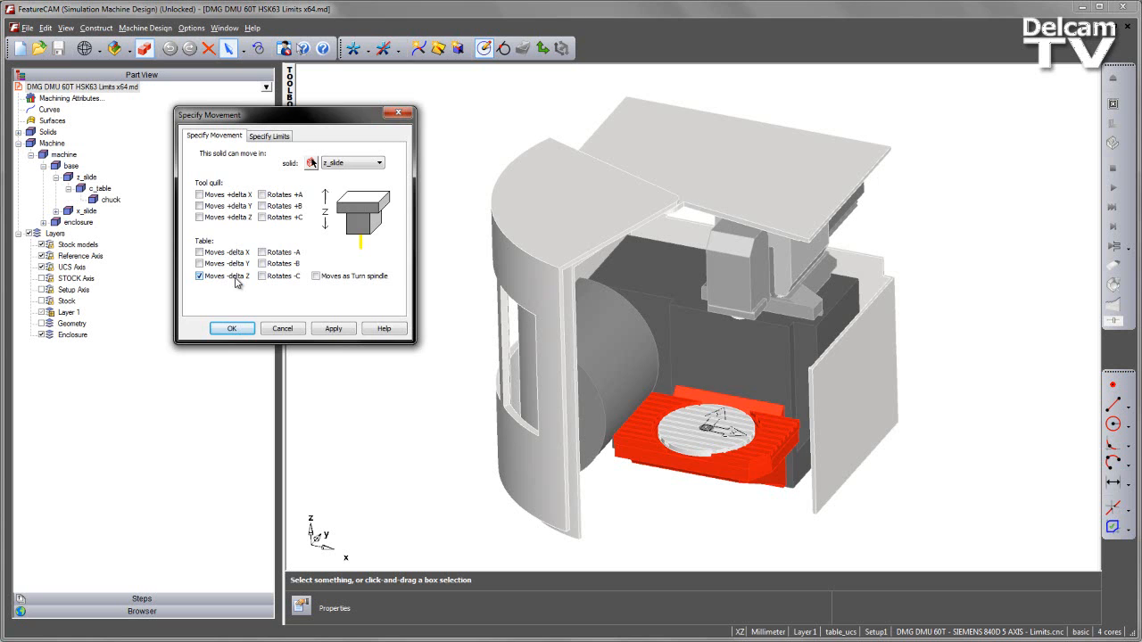
click(269, 135)
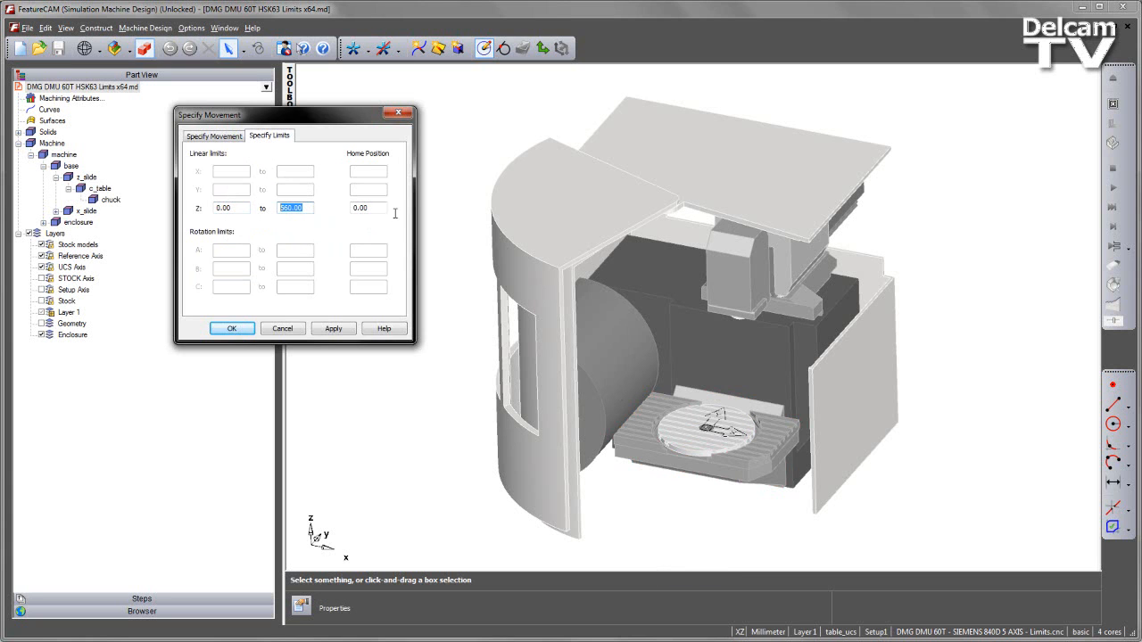
mouse_move(372, 221)
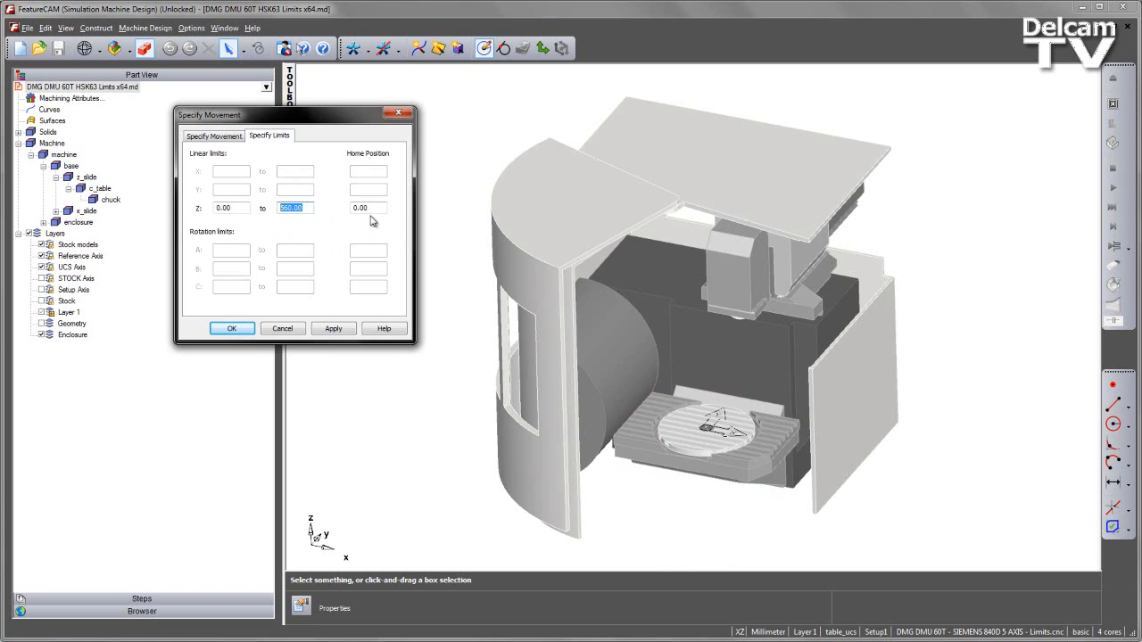
Set y_slide to move along +Y within -280 to 280, home 274.
click(214, 136)
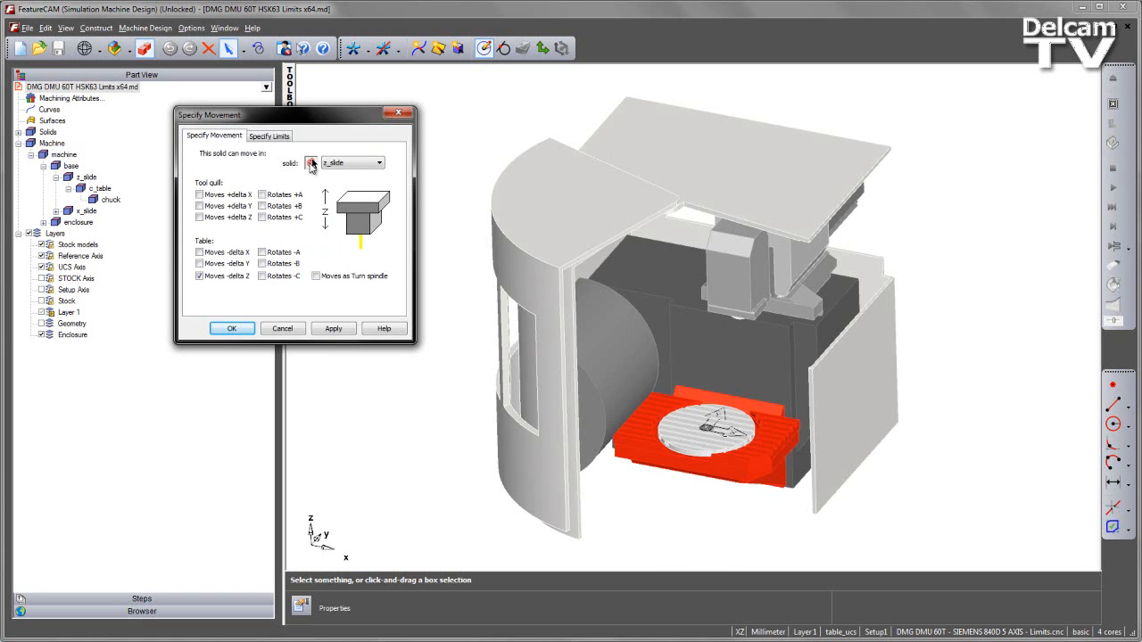
click(381, 162)
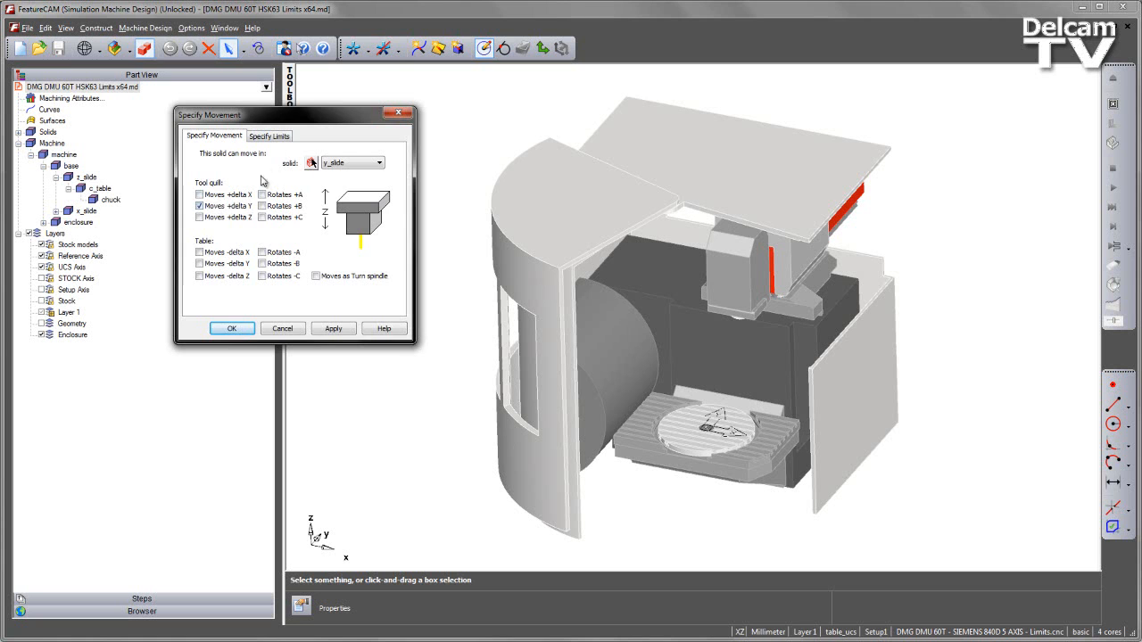
click(269, 135)
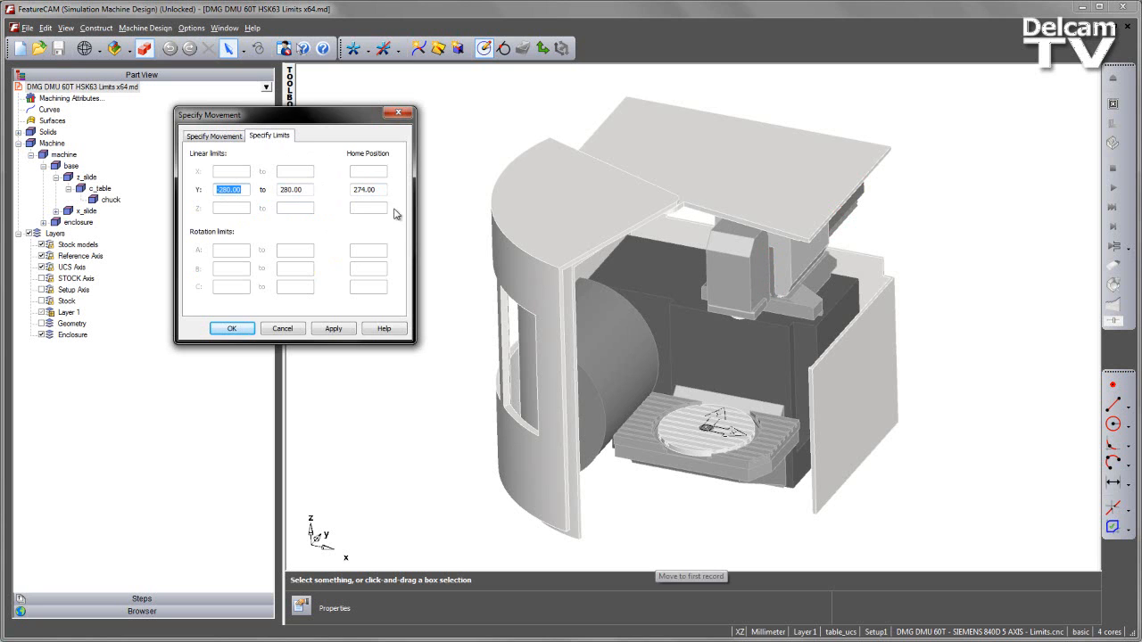
mouse_move(459, 348)
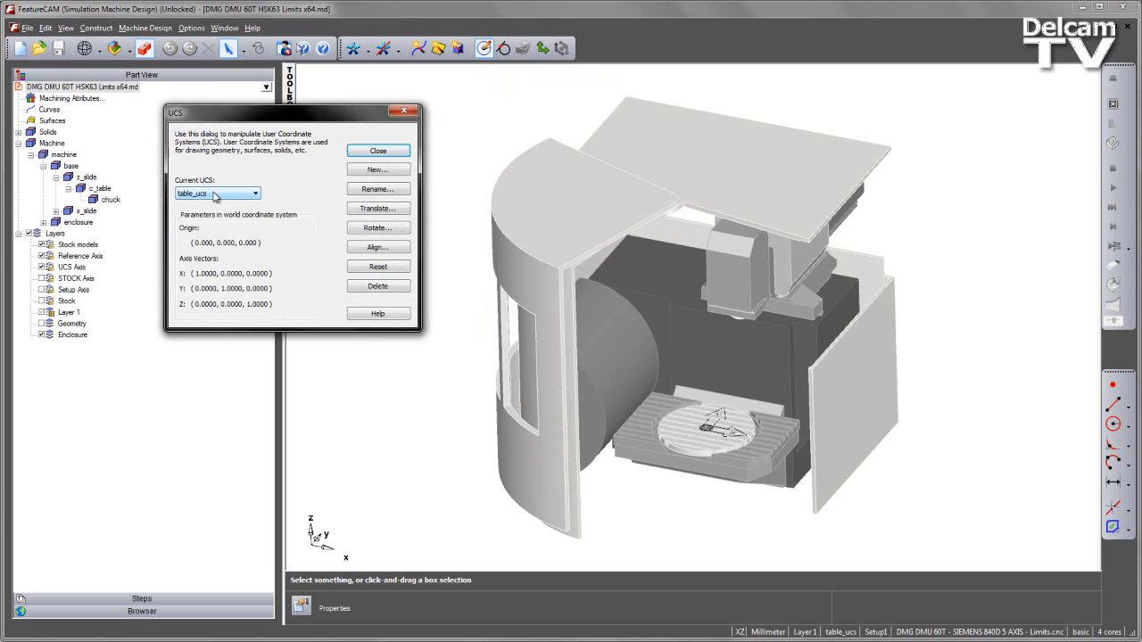
Choose toolloc_ucs from the Current UCS dropdown and close the UCS dialog.
click(259, 194)
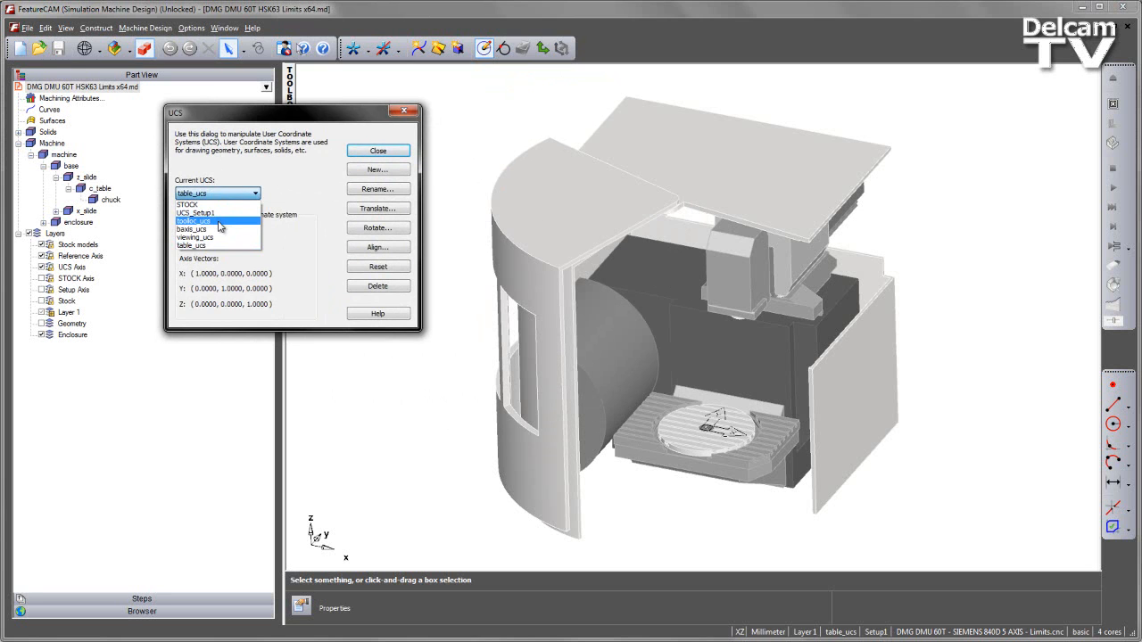
click(193, 220)
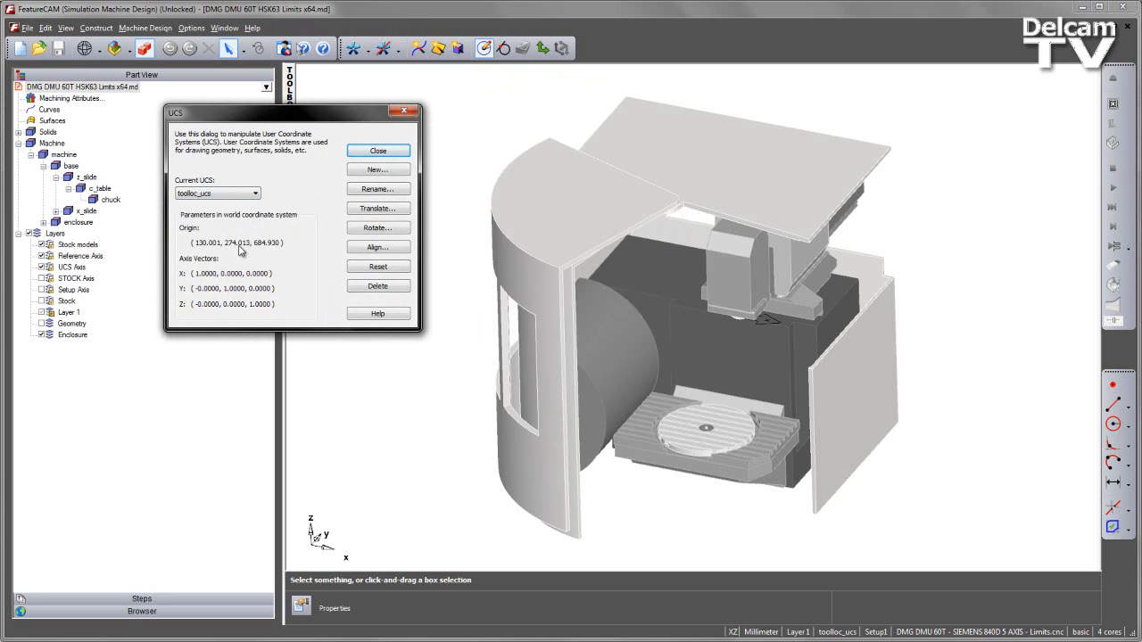
mouse_move(302, 238)
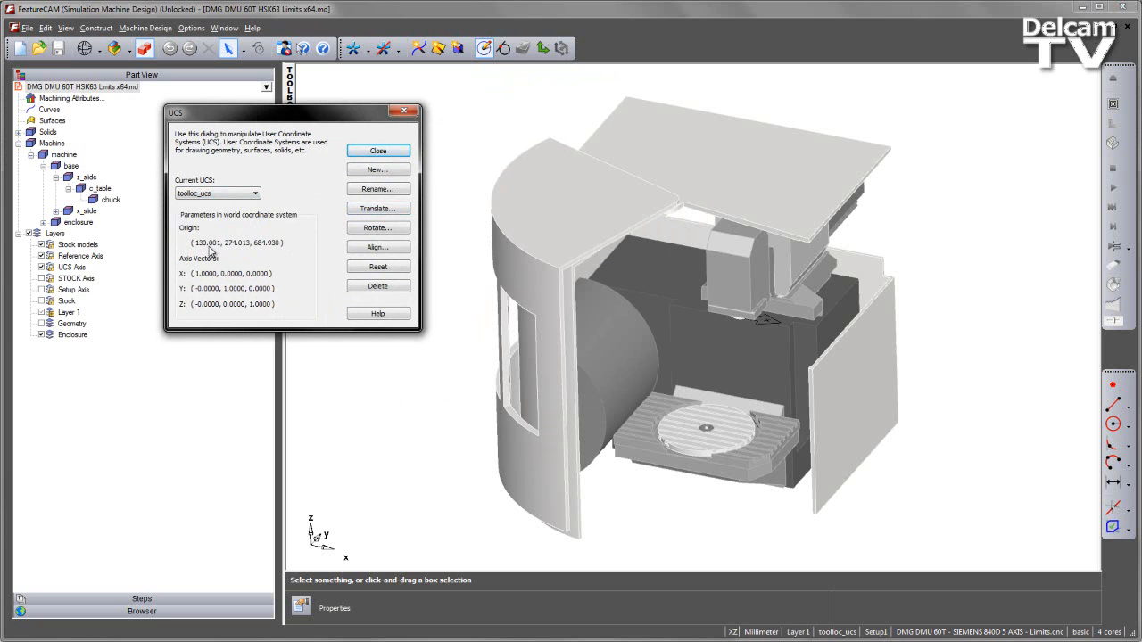
click(377, 150)
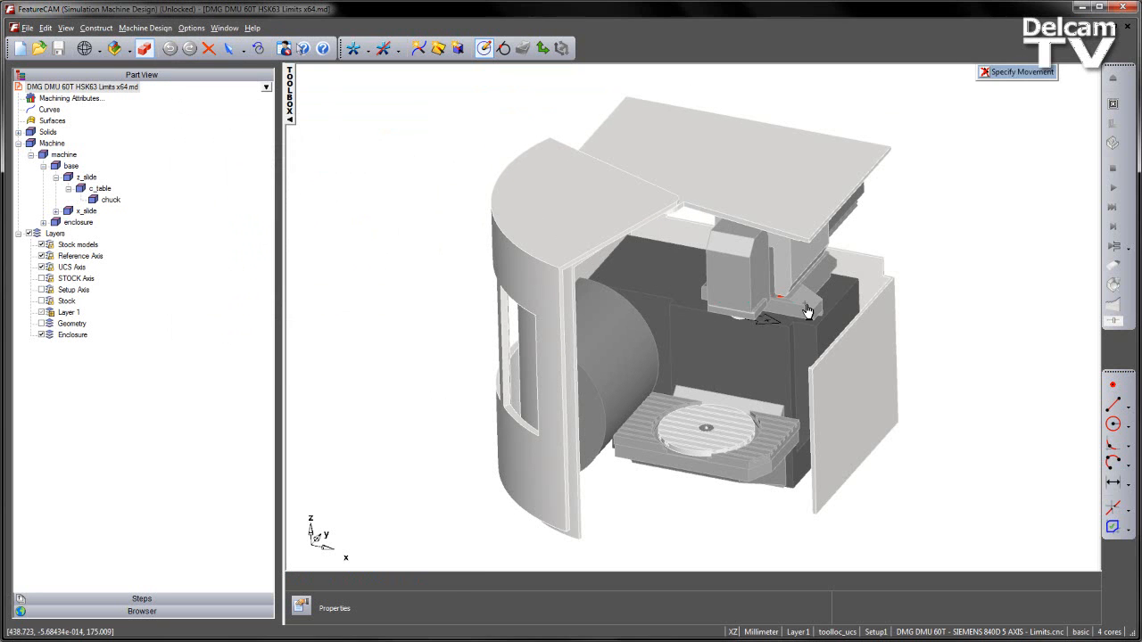
Review x_slide travel -530 to 250 and baxis_head +B rotation -120 to 30, then close.
click(1015, 72)
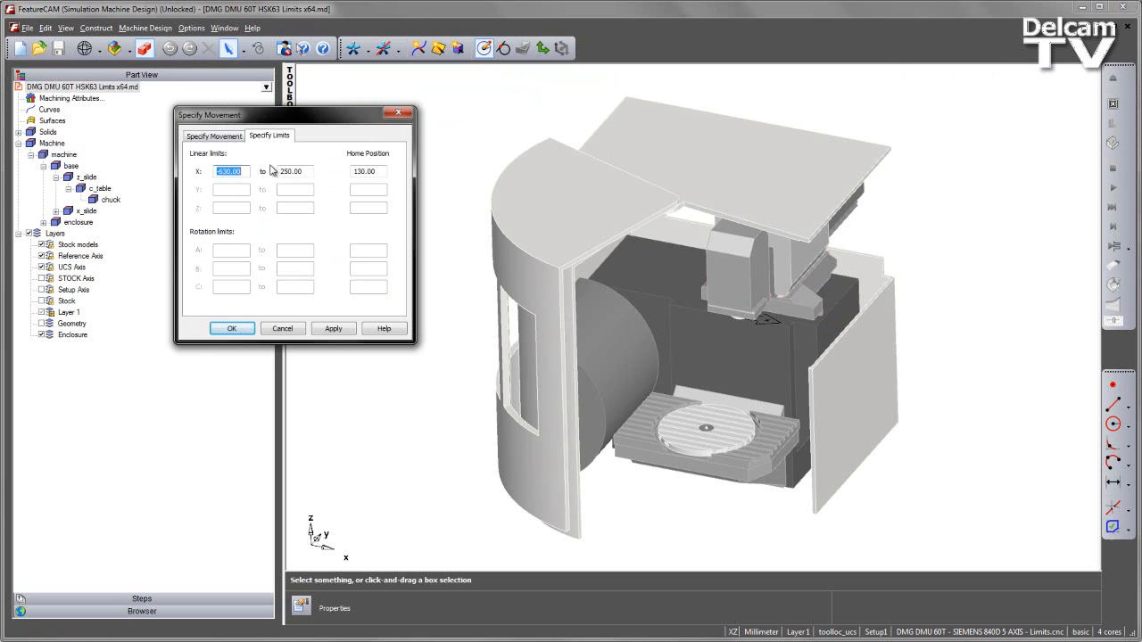
mouse_move(344, 167)
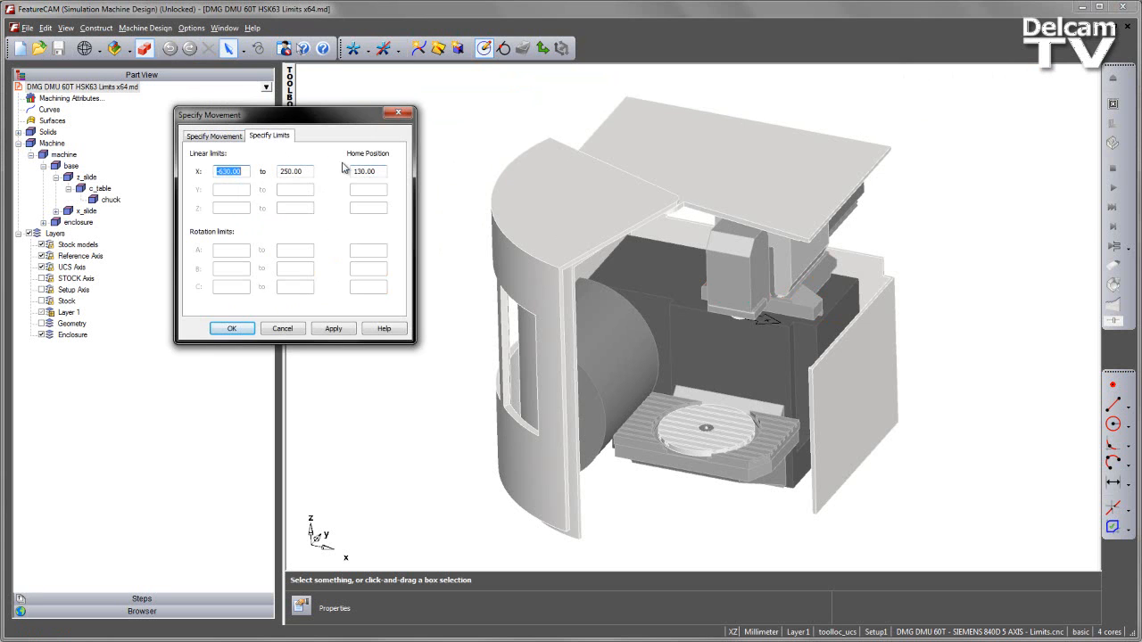
mouse_move(326, 210)
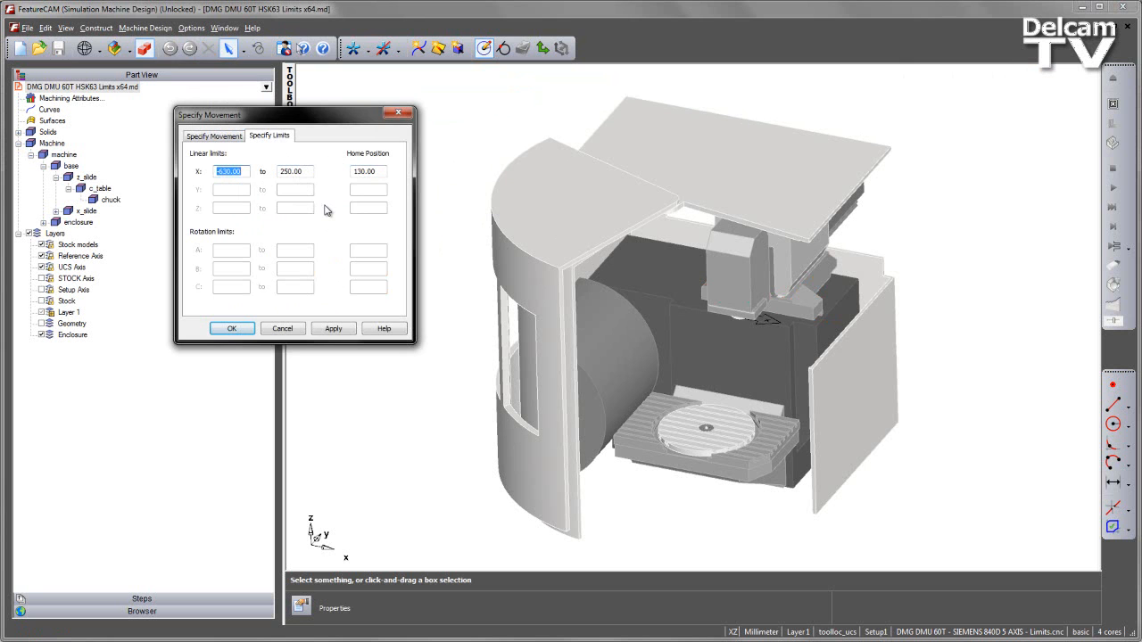
click(213, 136)
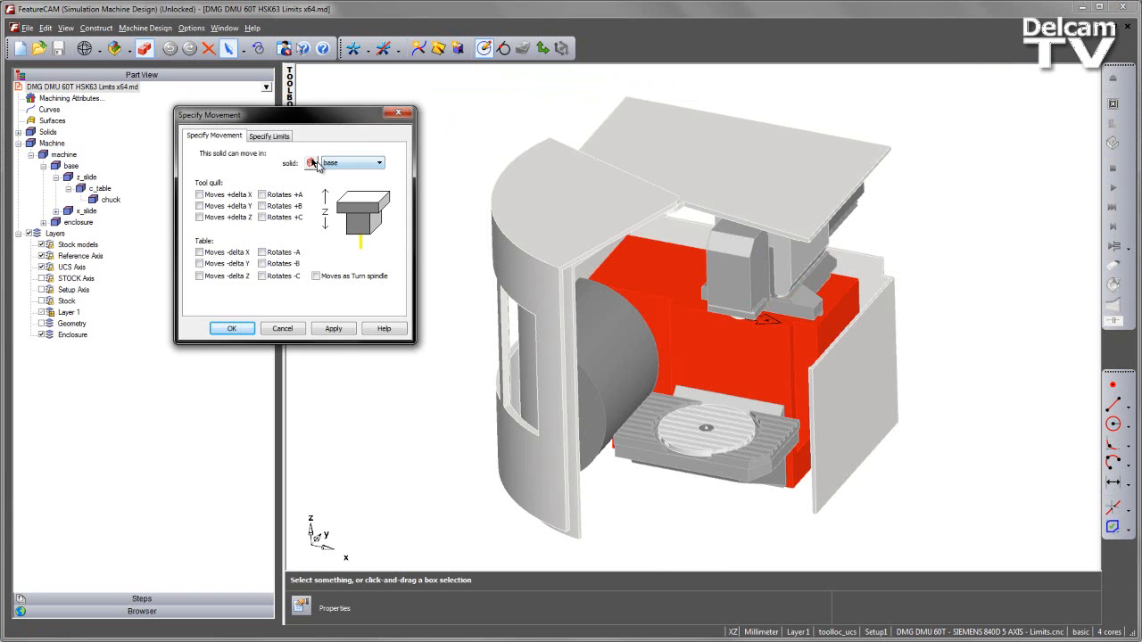
click(376, 162)
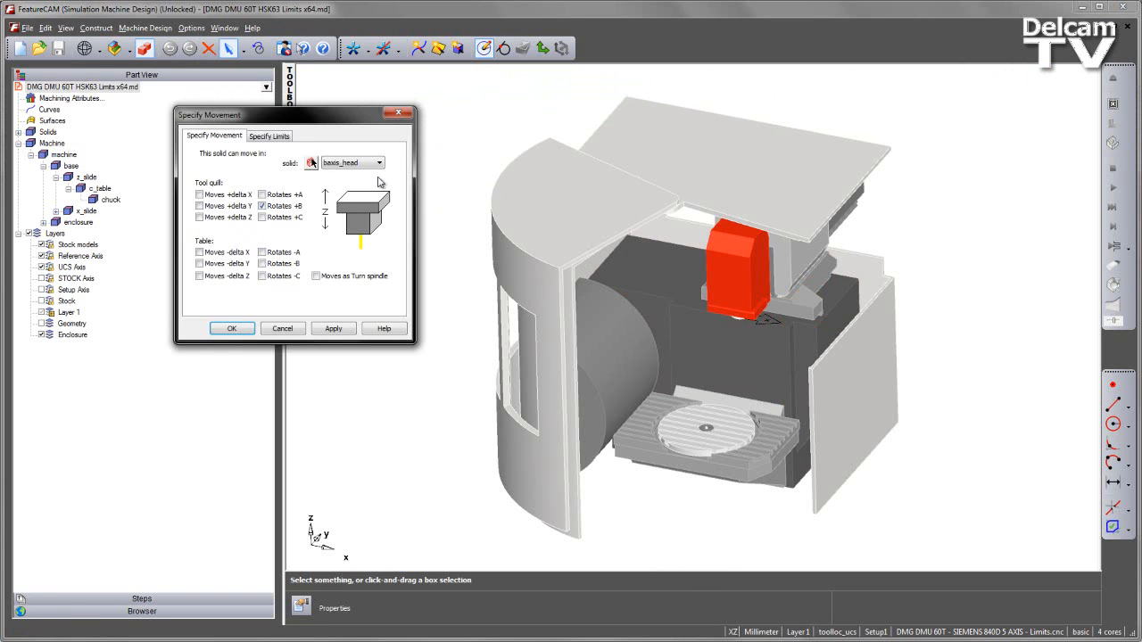
click(269, 136)
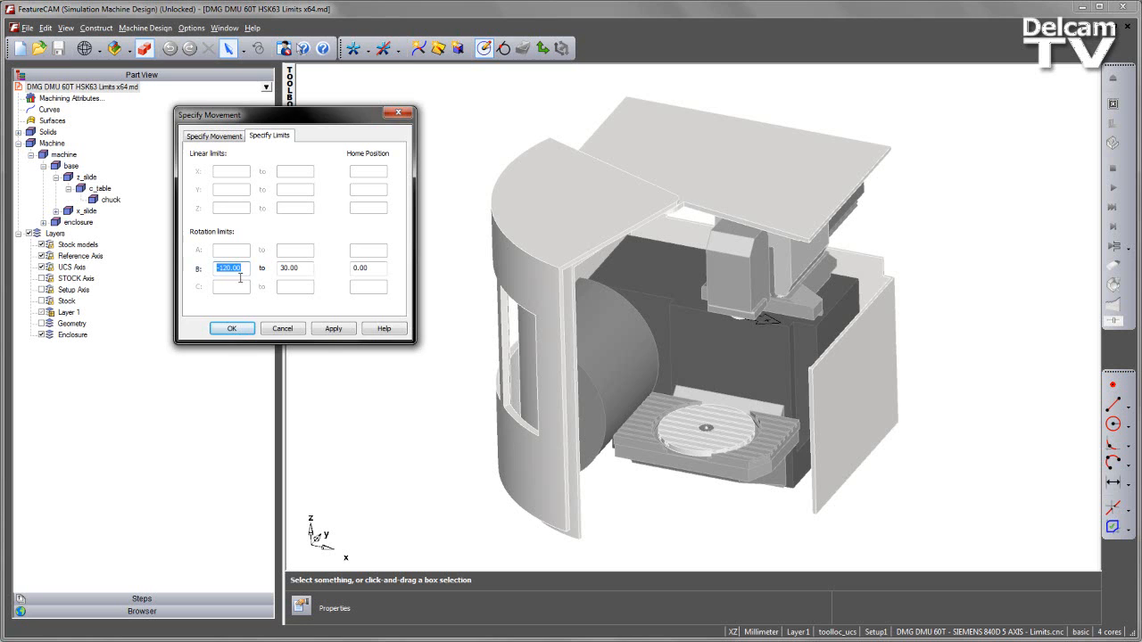
click(295, 267)
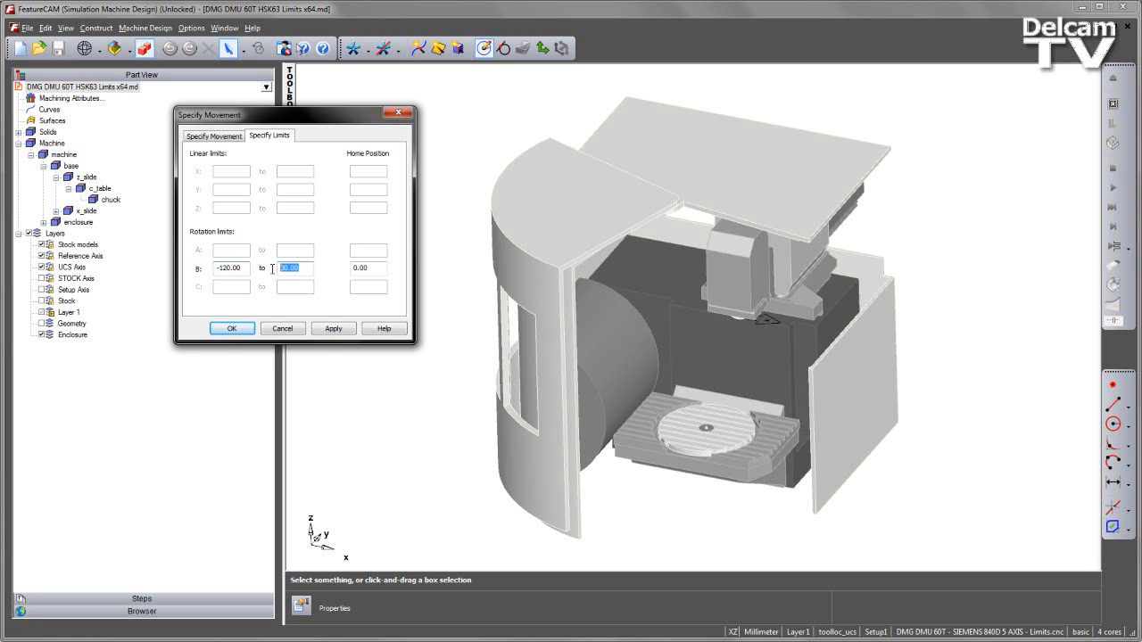
mouse_move(346, 283)
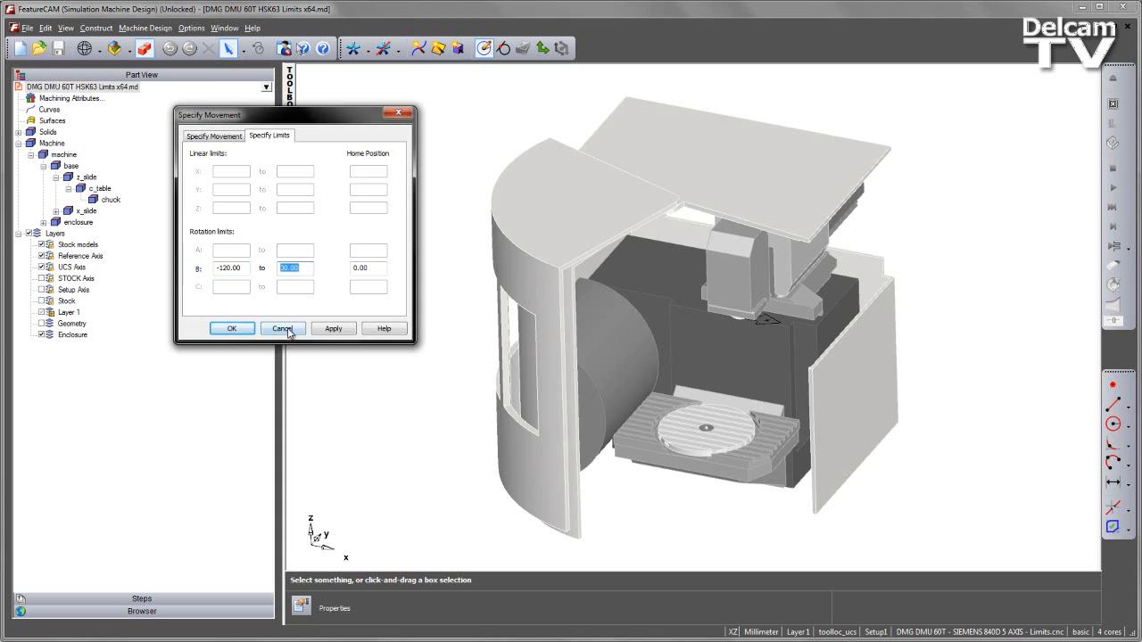
click(282, 328)
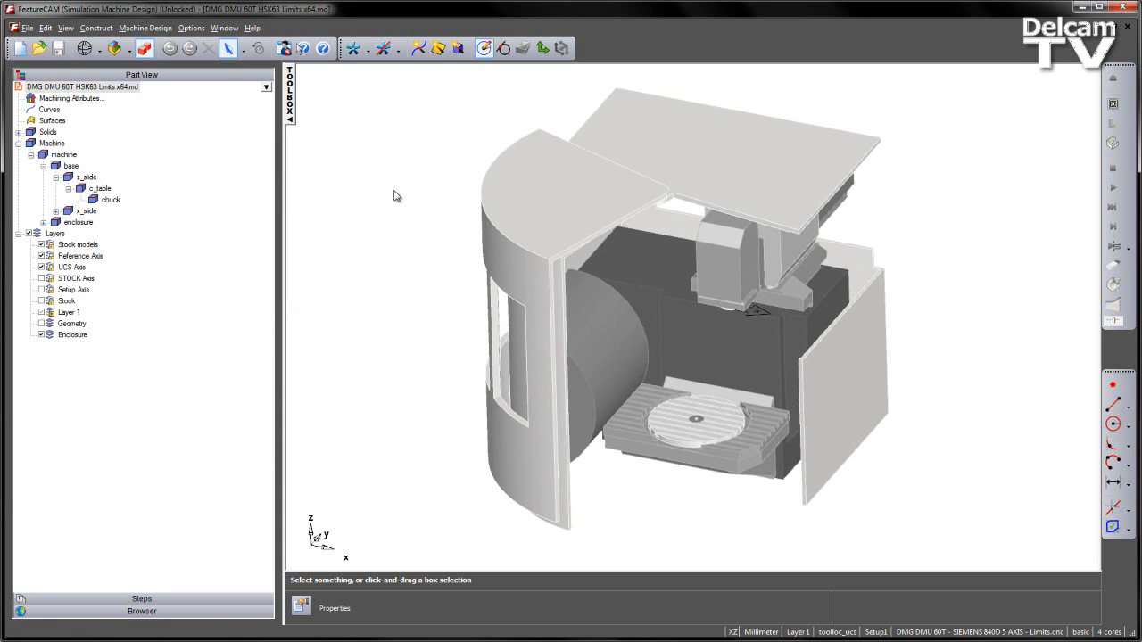
Jog X, Y to 280, Z to 560, B to 30, and rotate C.
click(146, 27)
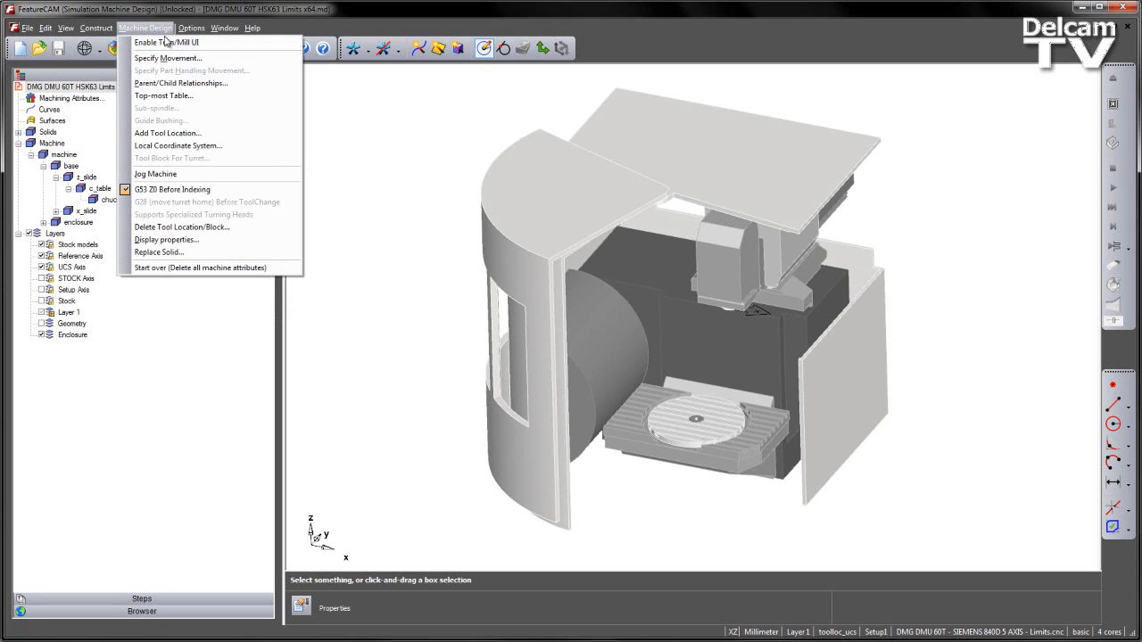
mouse_move(188, 174)
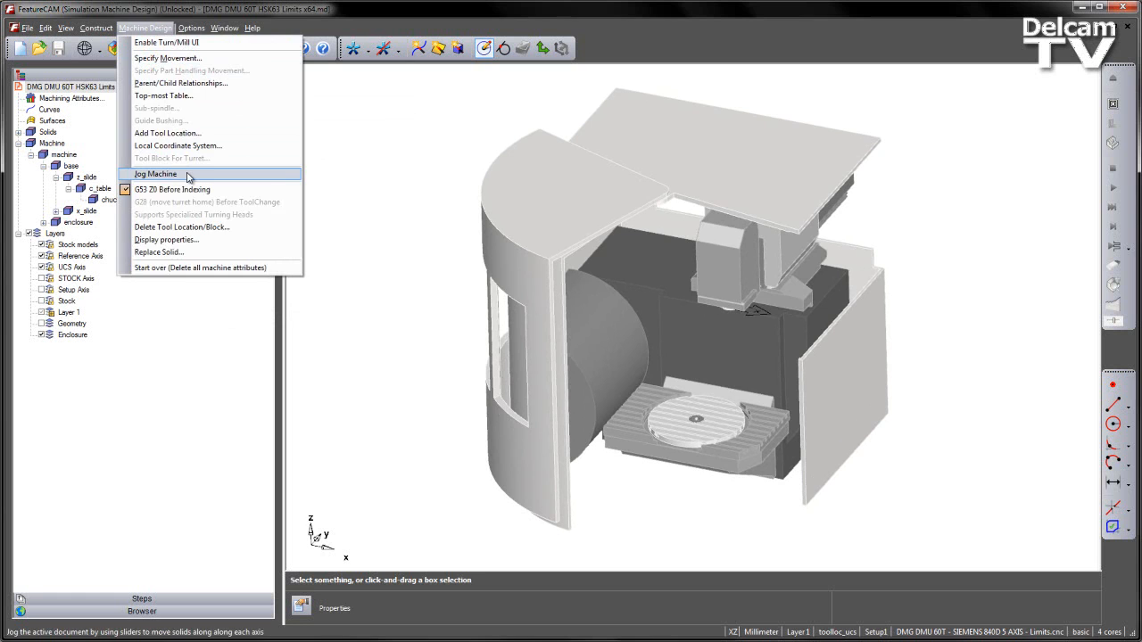
click(155, 174)
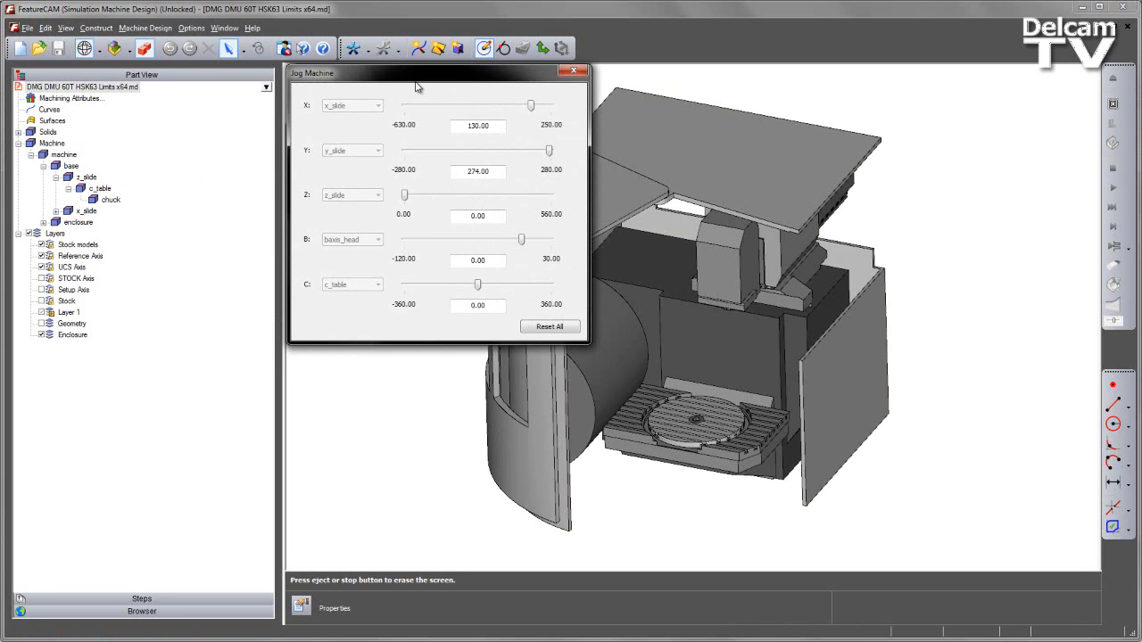
drag(415, 86, 258, 105)
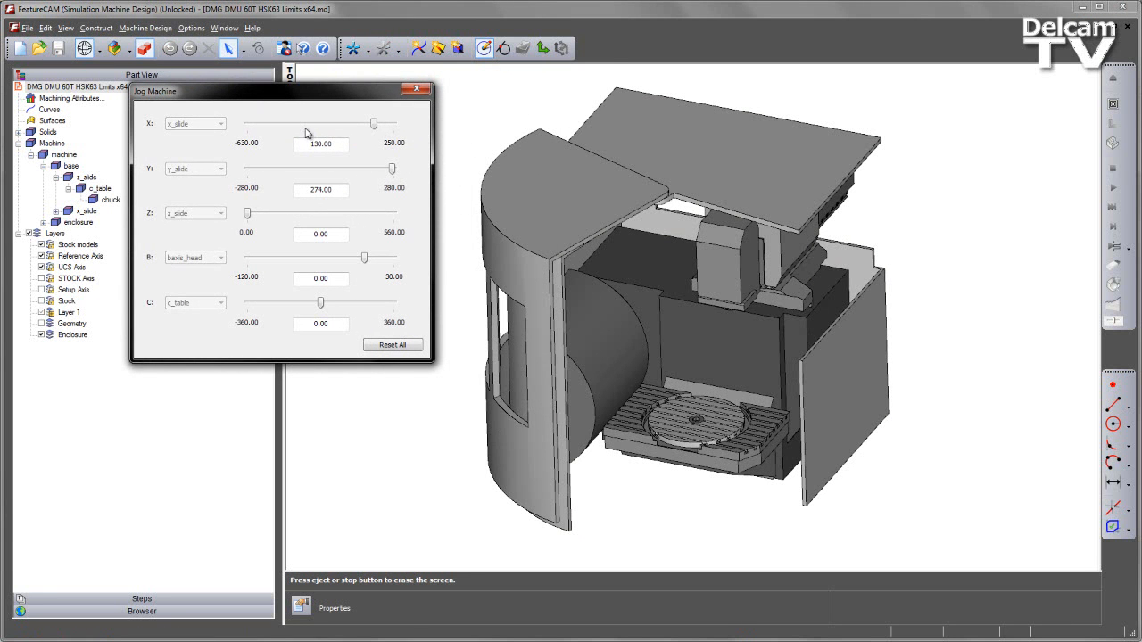
mouse_move(257, 337)
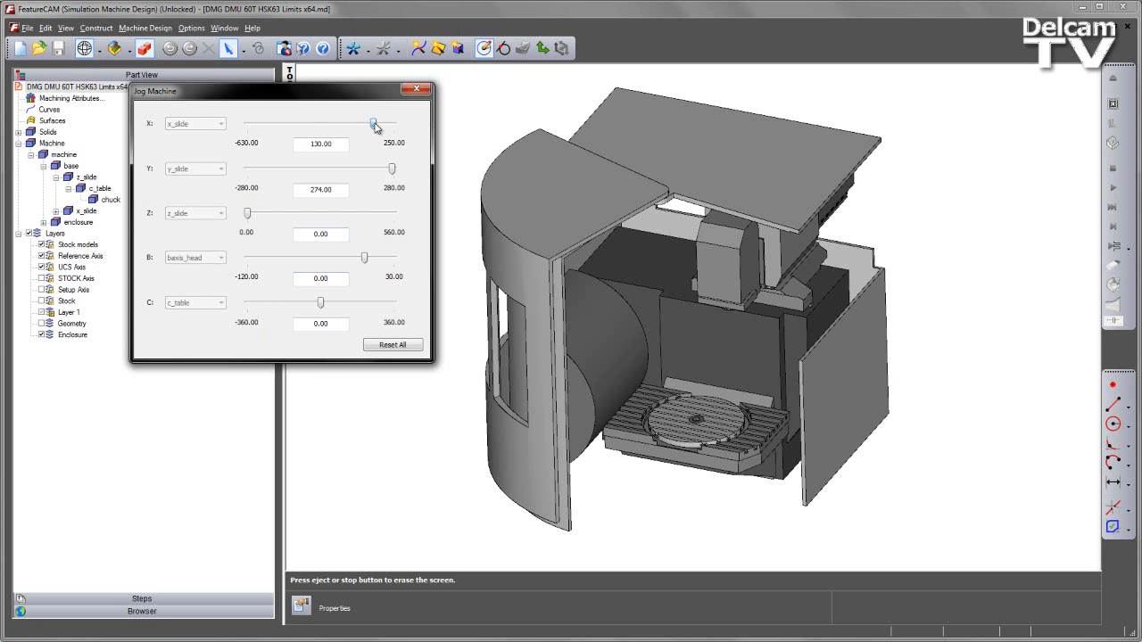
drag(374, 123, 346, 123)
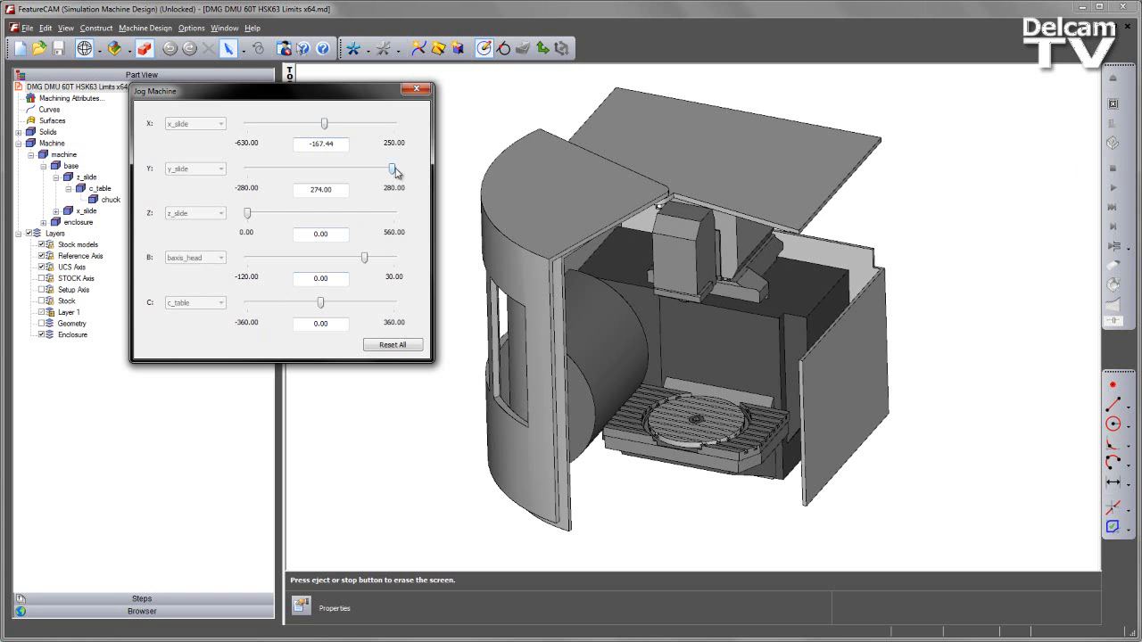
drag(395, 170, 398, 171)
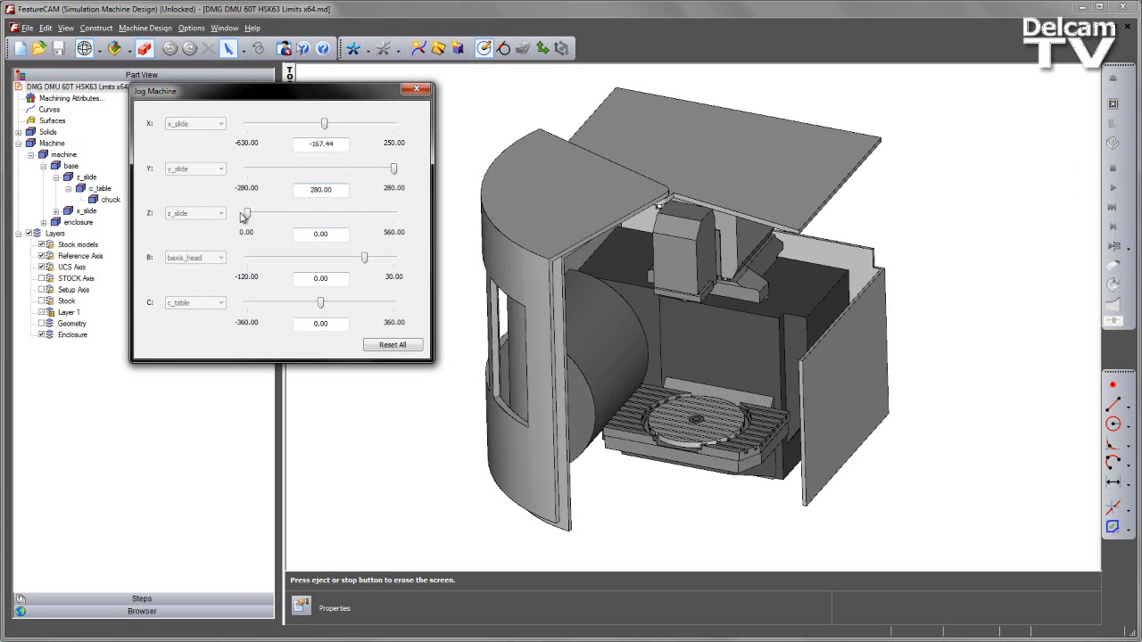
drag(245, 213, 393, 213)
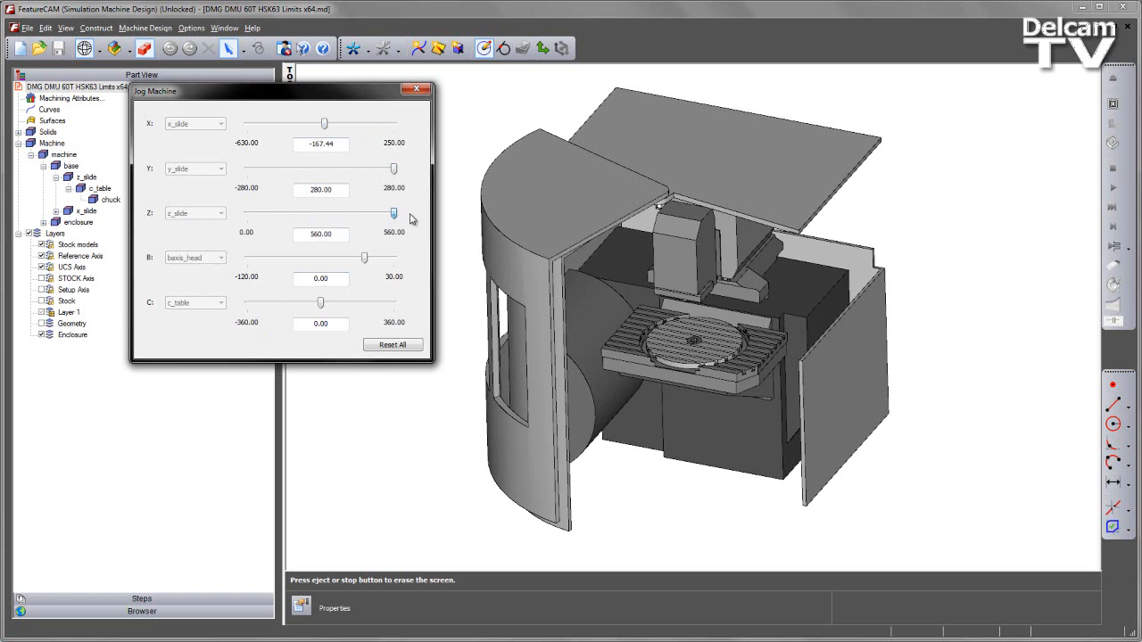
drag(394, 213, 262, 213)
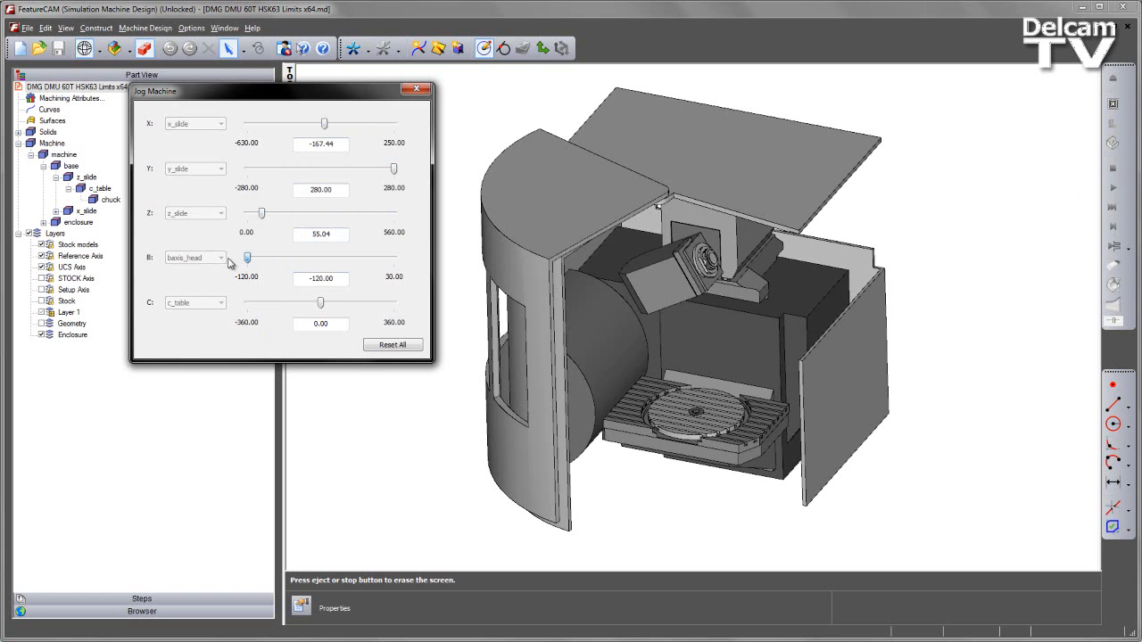
drag(247, 258, 393, 258)
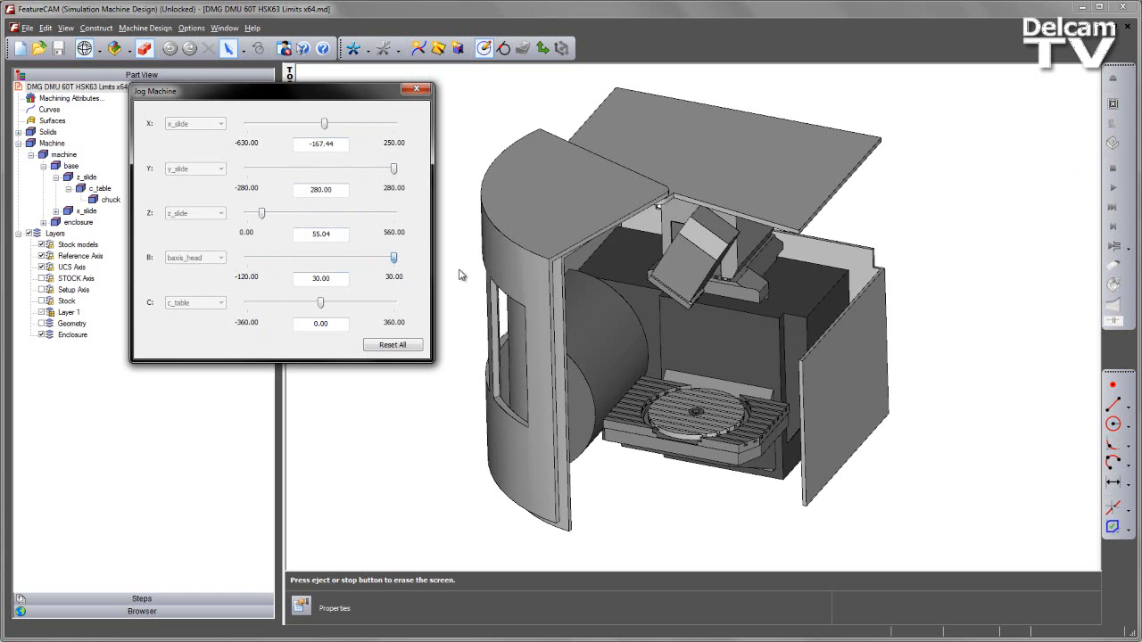
drag(392, 257, 297, 258)
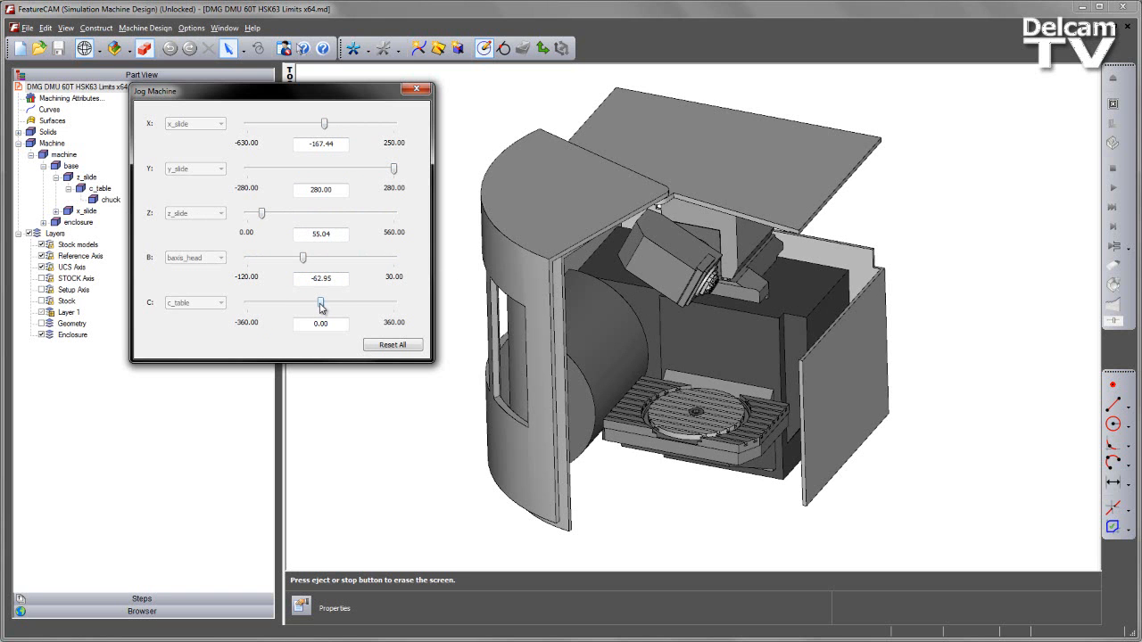
drag(320, 303, 313, 302)
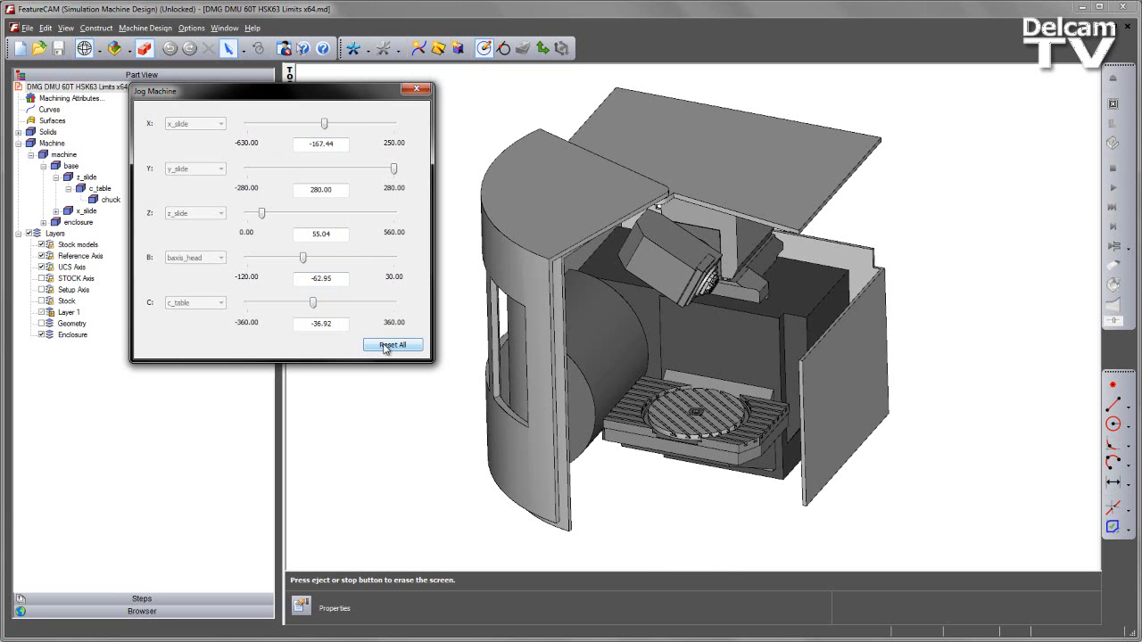
Reset all machine axes to zero and close the Jog Machine window.
click(392, 344)
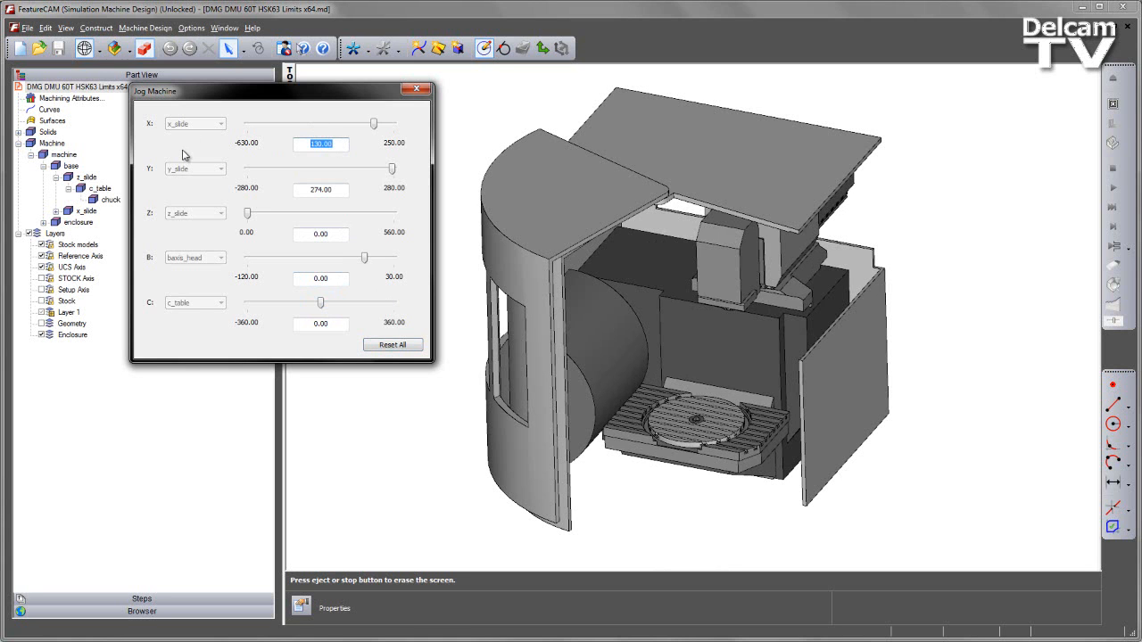
text(-10)
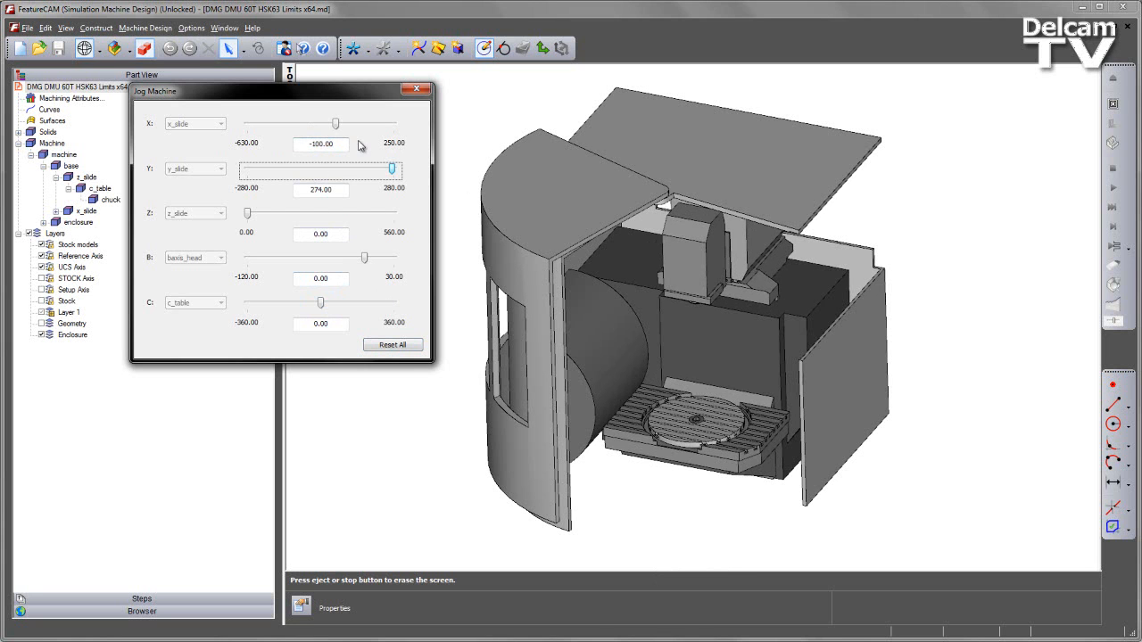
mouse_move(370, 146)
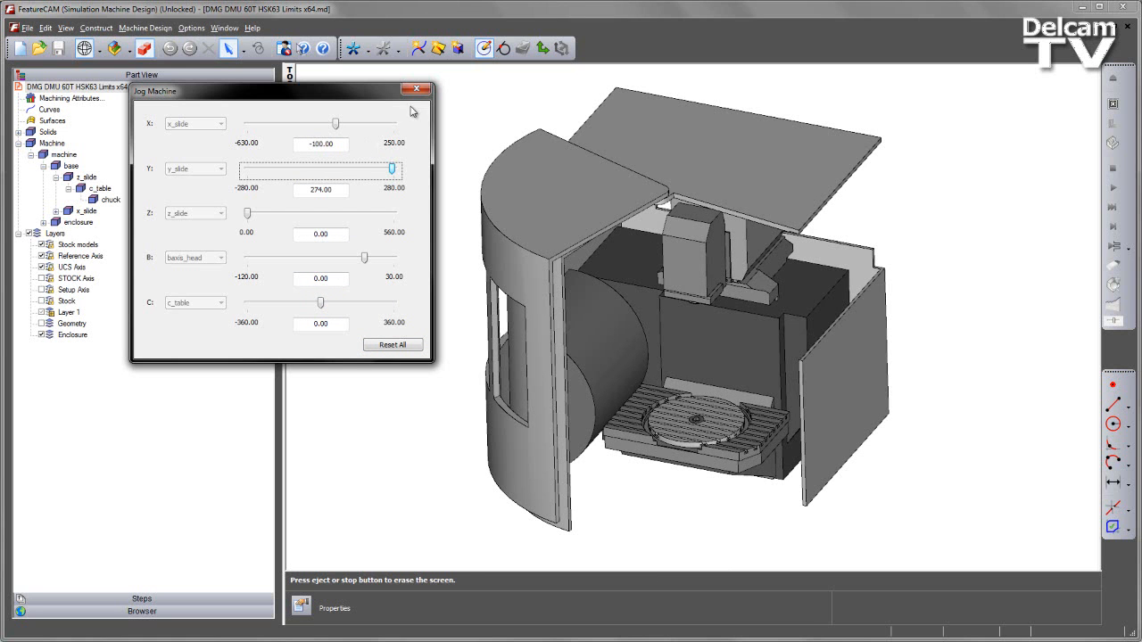
click(427, 84)
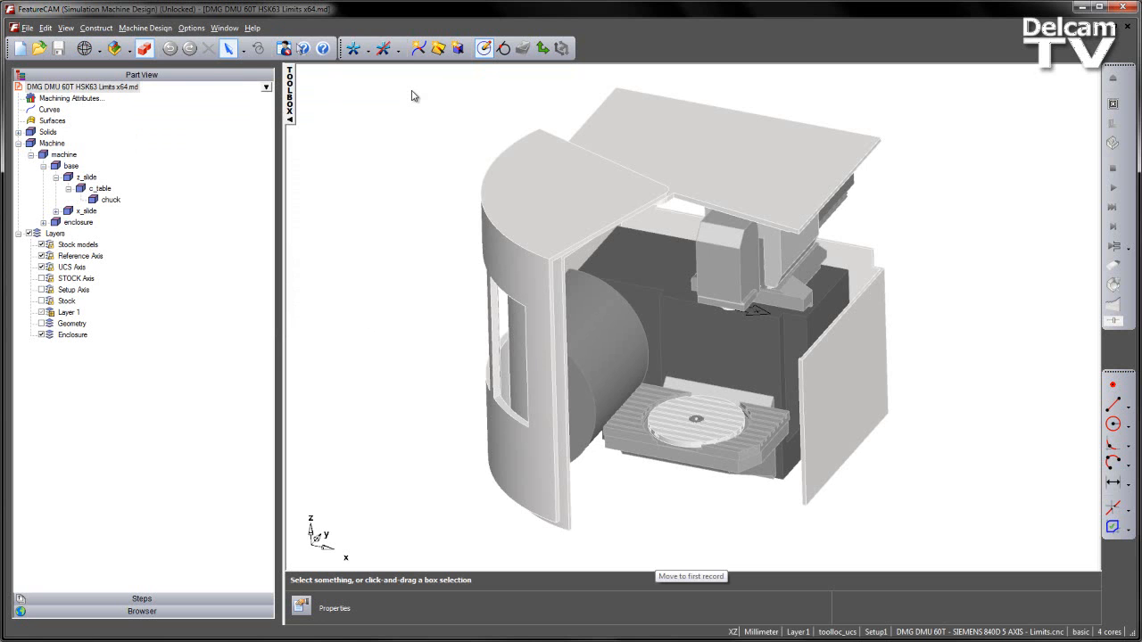
Switch to FCAM2015R3_MillingMachineLimits.fm and open Options > Simulation settings.
click(227, 28)
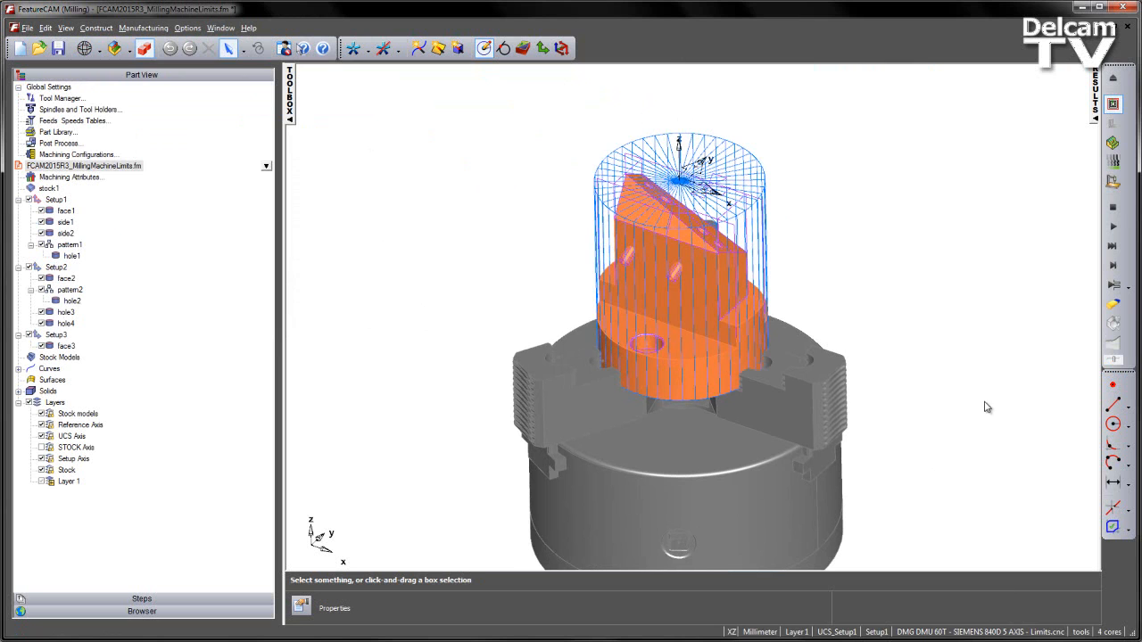
mouse_move(938, 303)
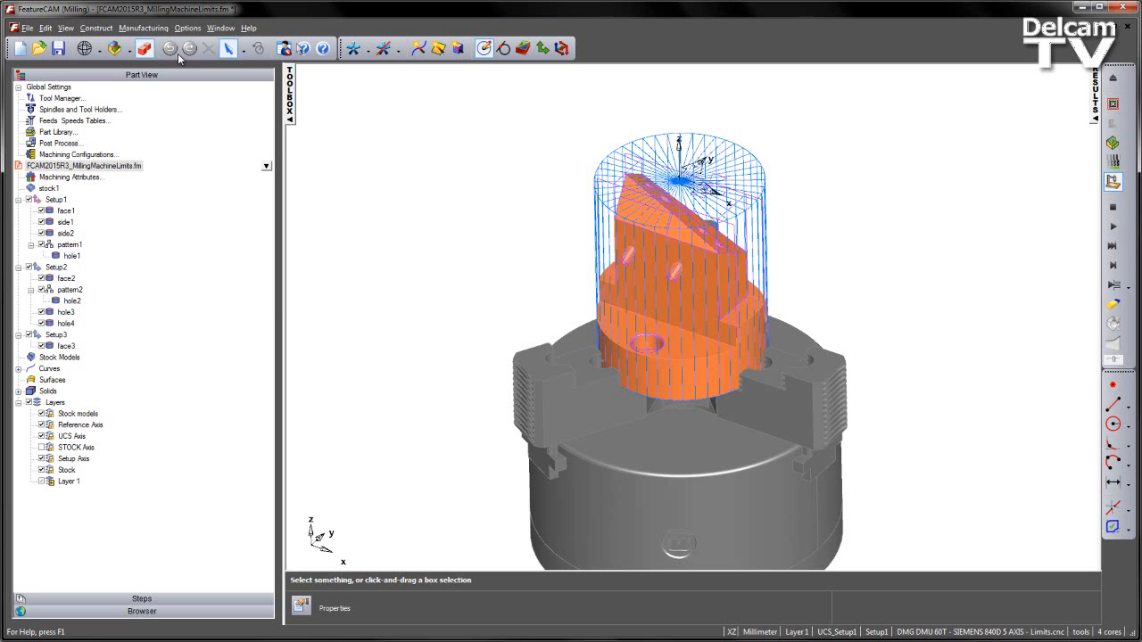
click(182, 28)
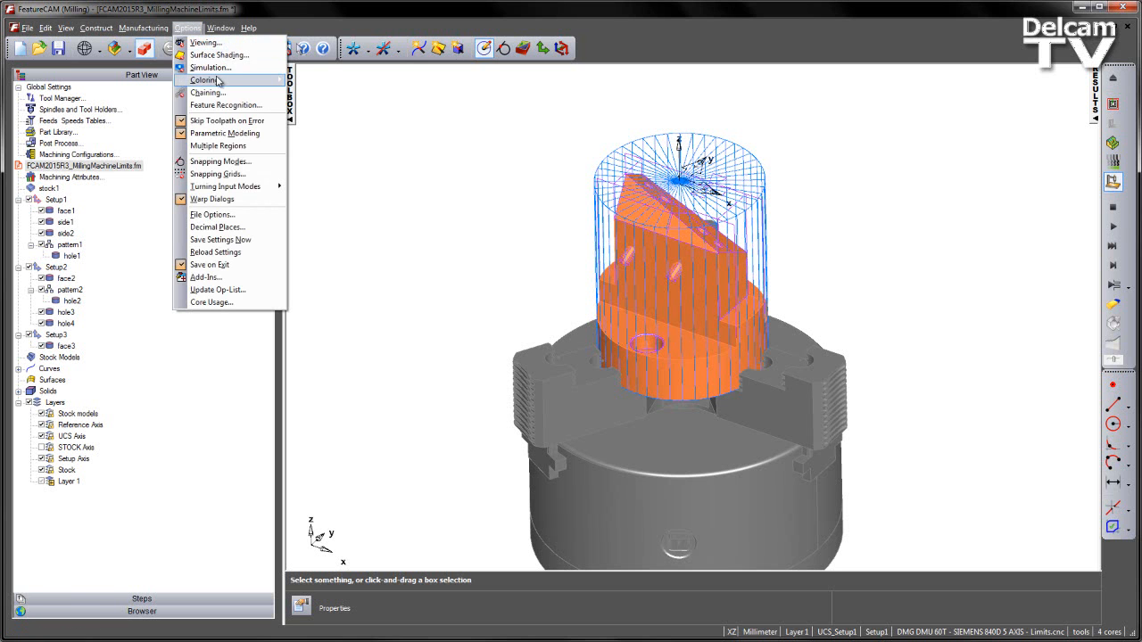
click(209, 68)
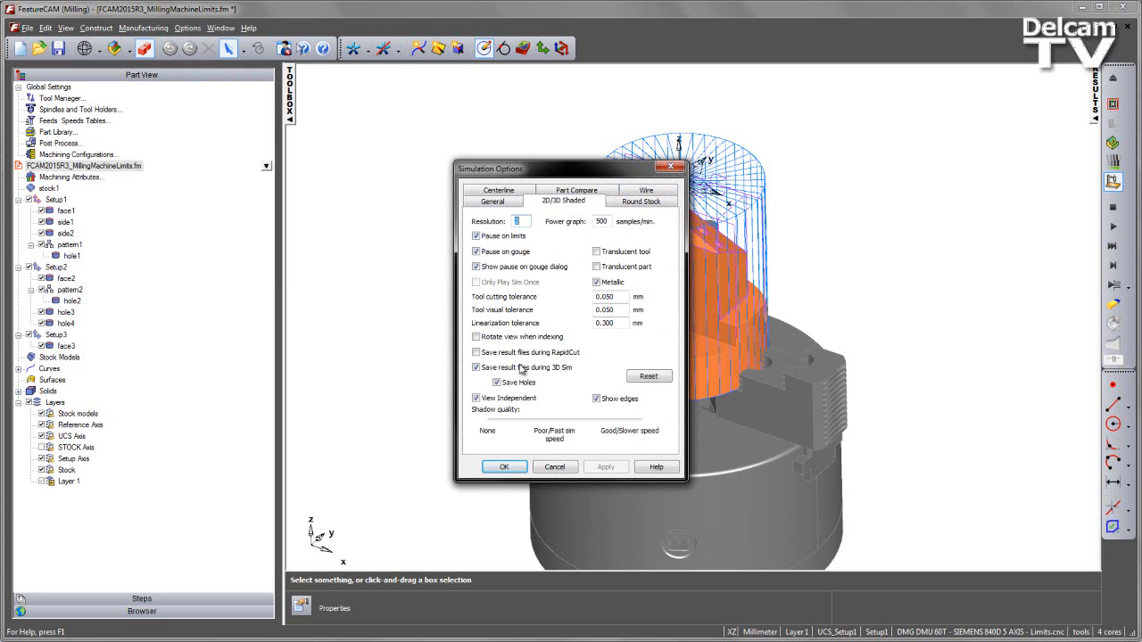
Run the simulation, dismiss the B-axis and X-axis Outside of Limits warnings, then end it.
click(504, 467)
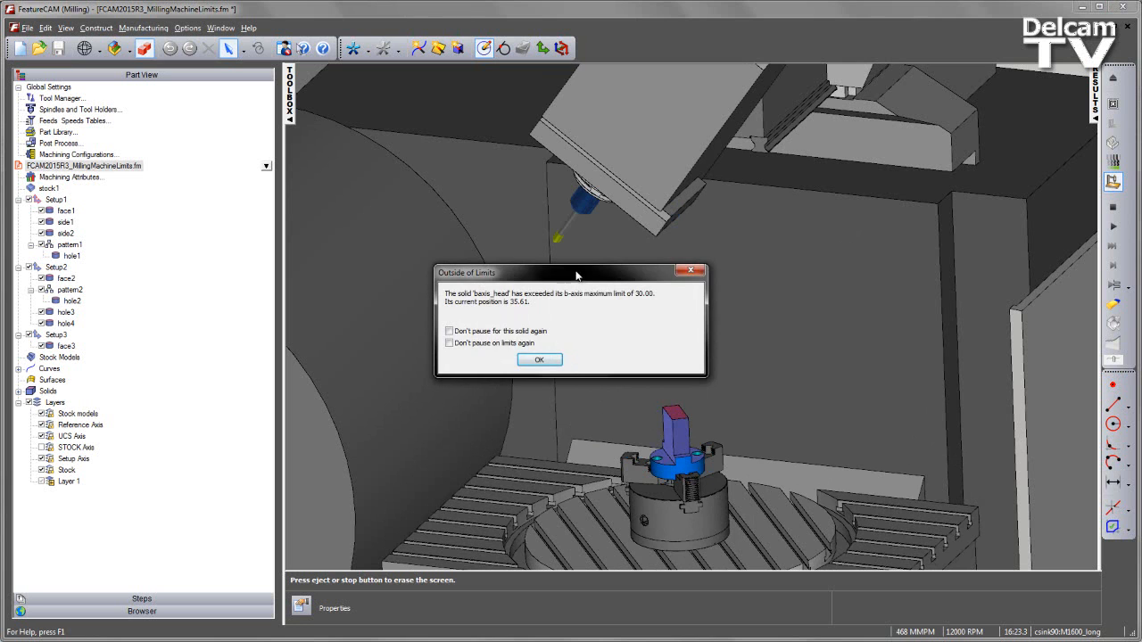
drag(575, 272, 475, 214)
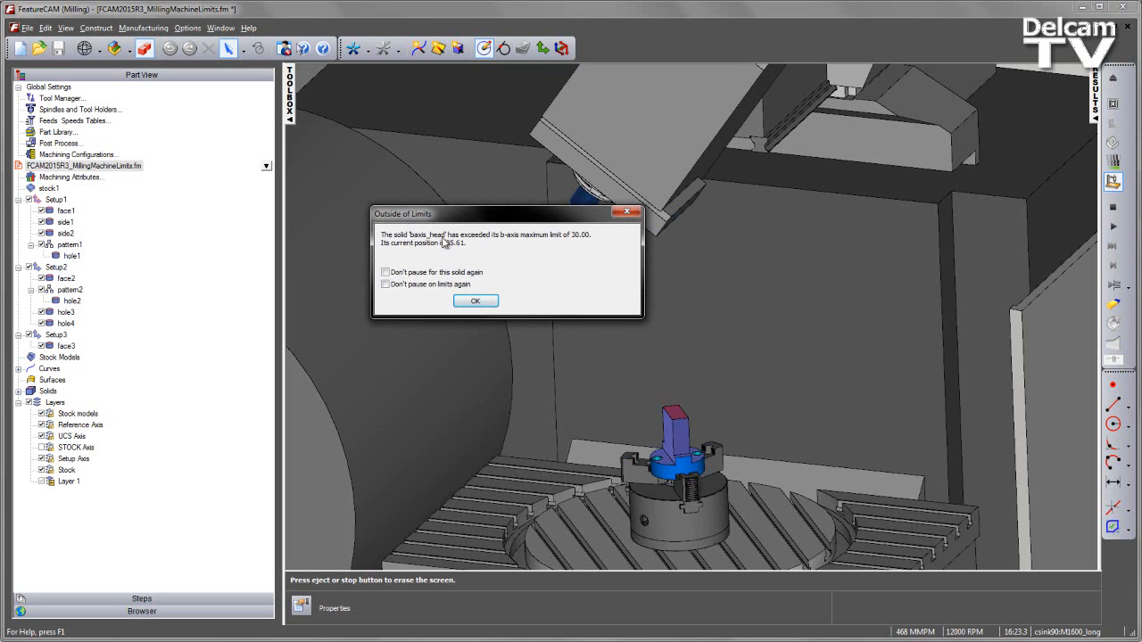
mouse_move(578, 248)
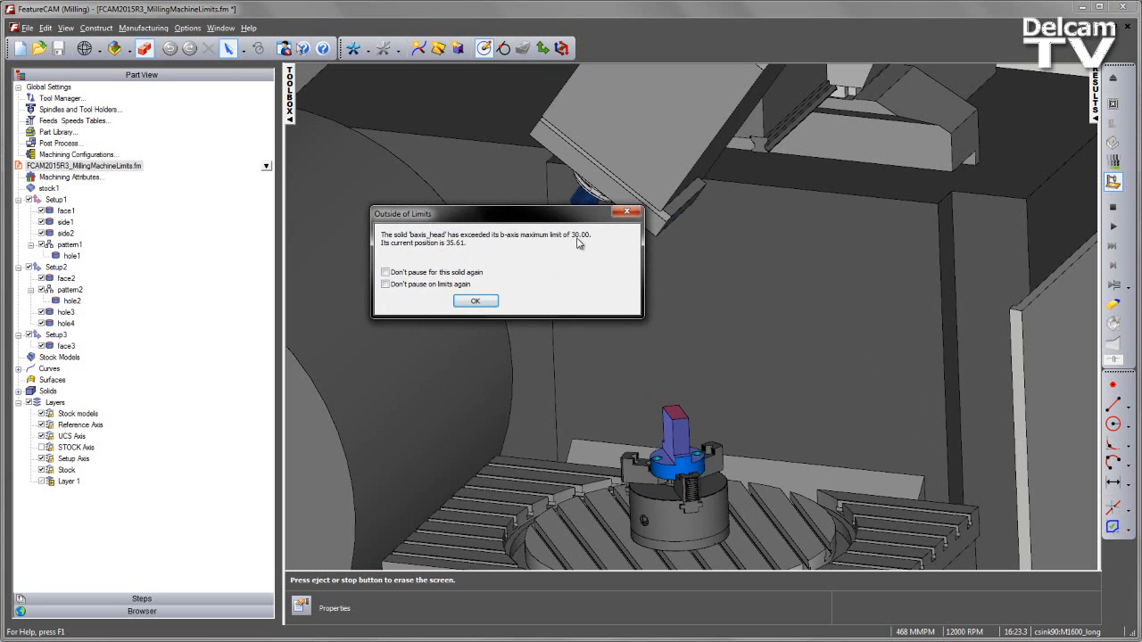
mouse_move(466, 253)
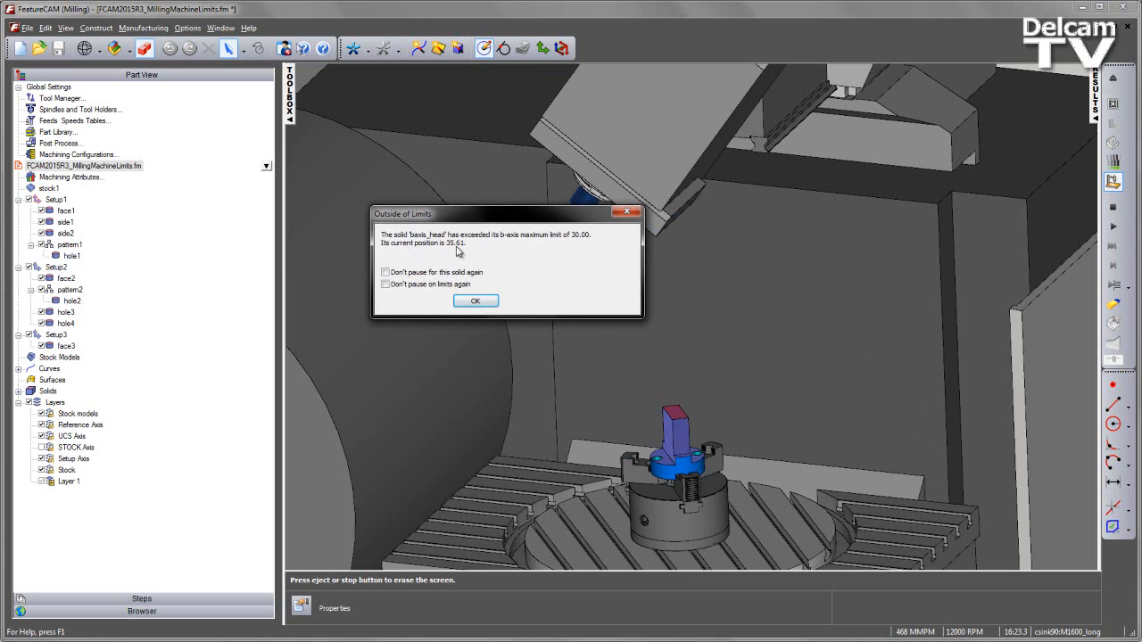
mouse_move(503, 288)
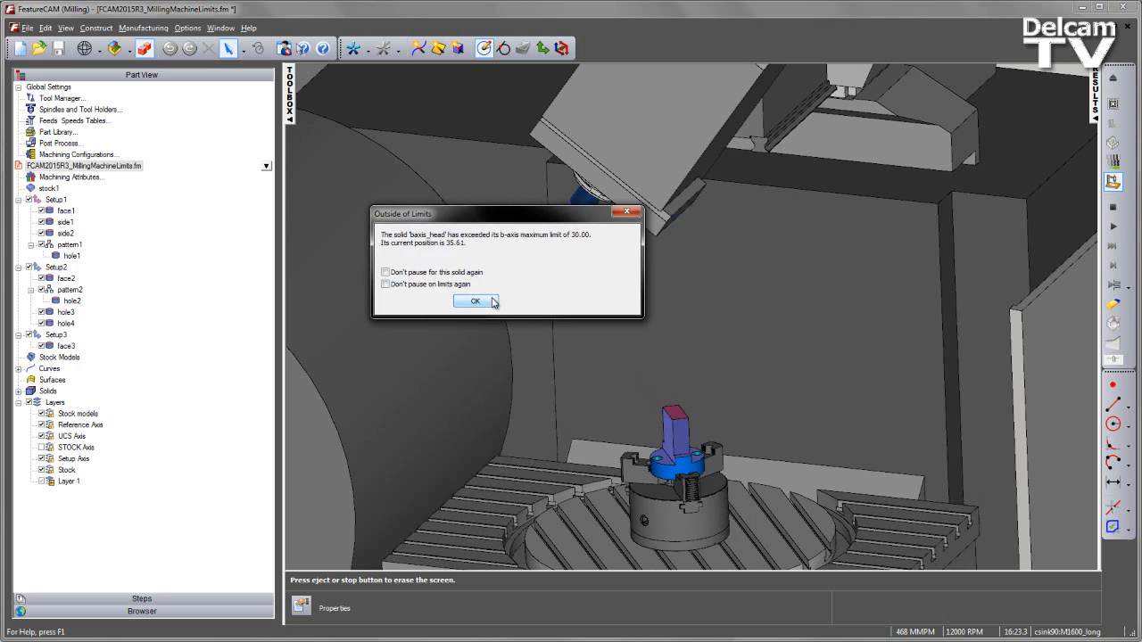
click(476, 300)
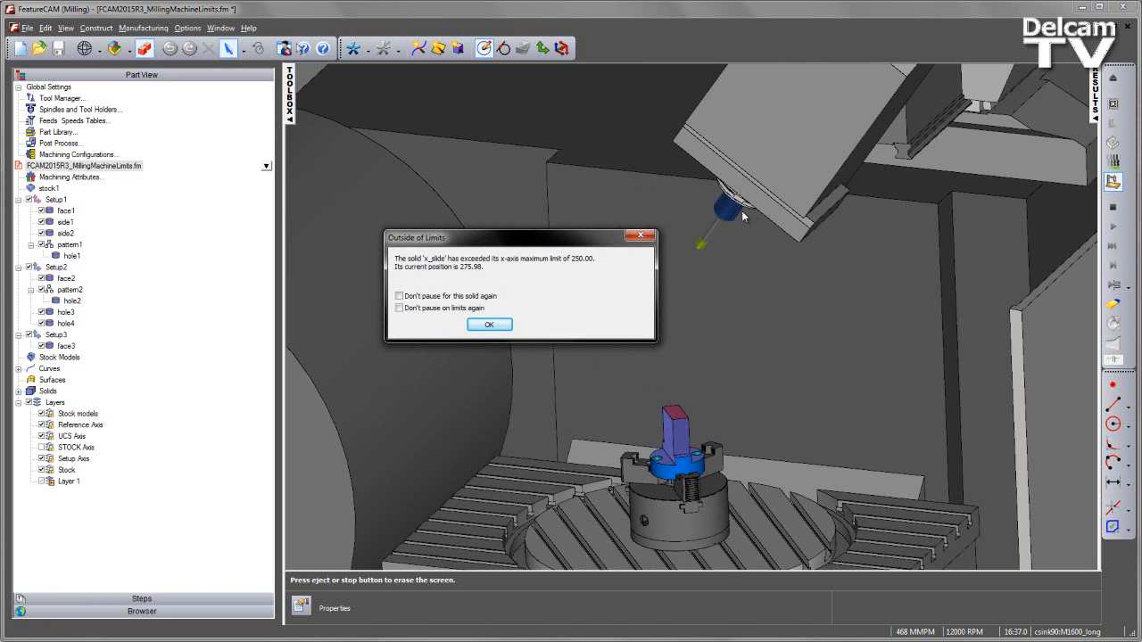
mouse_move(580, 274)
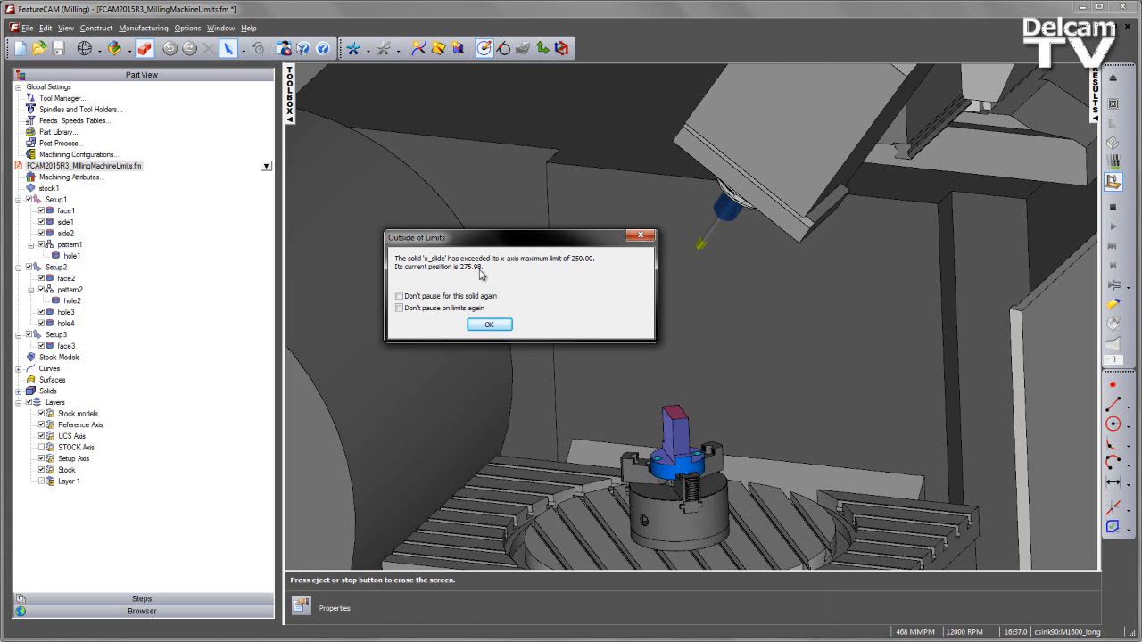
mouse_move(598, 292)
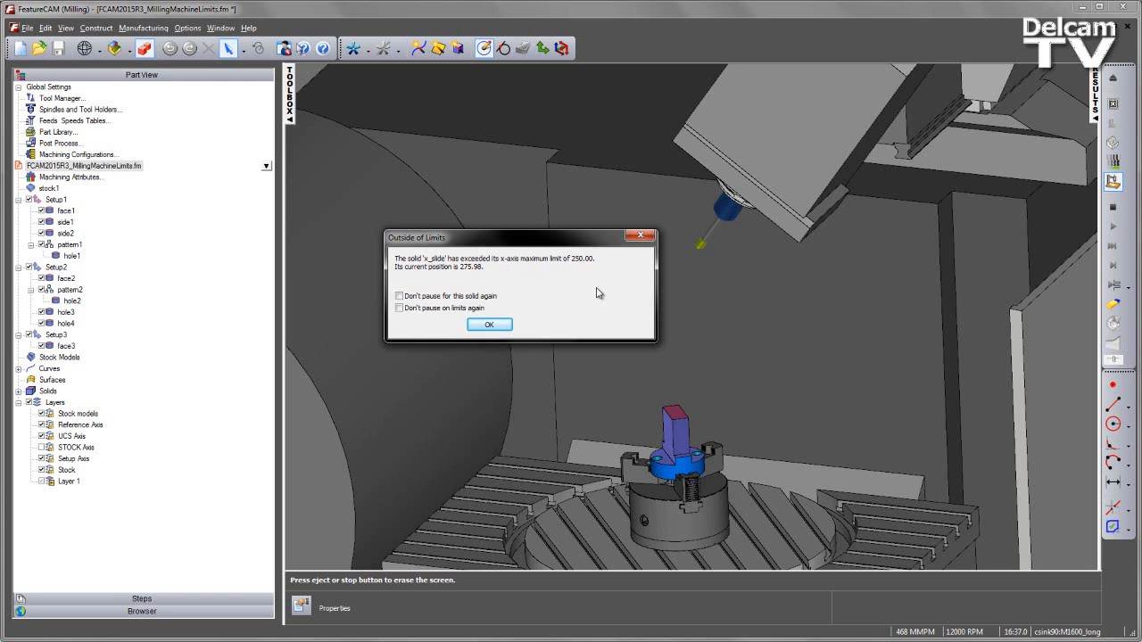
click(489, 323)
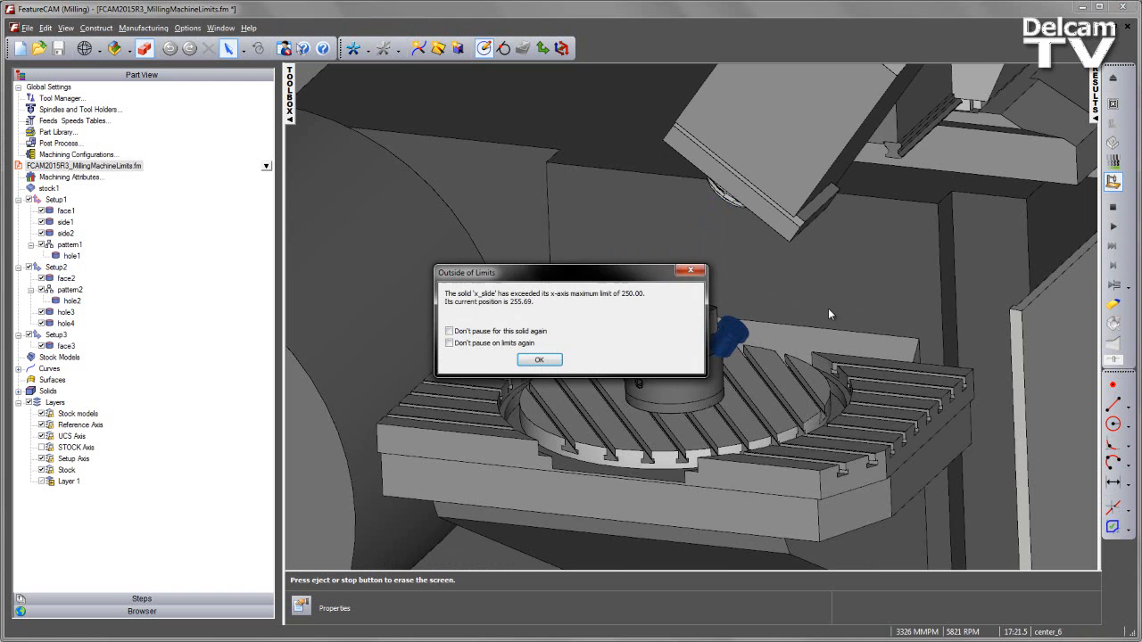
click(540, 359)
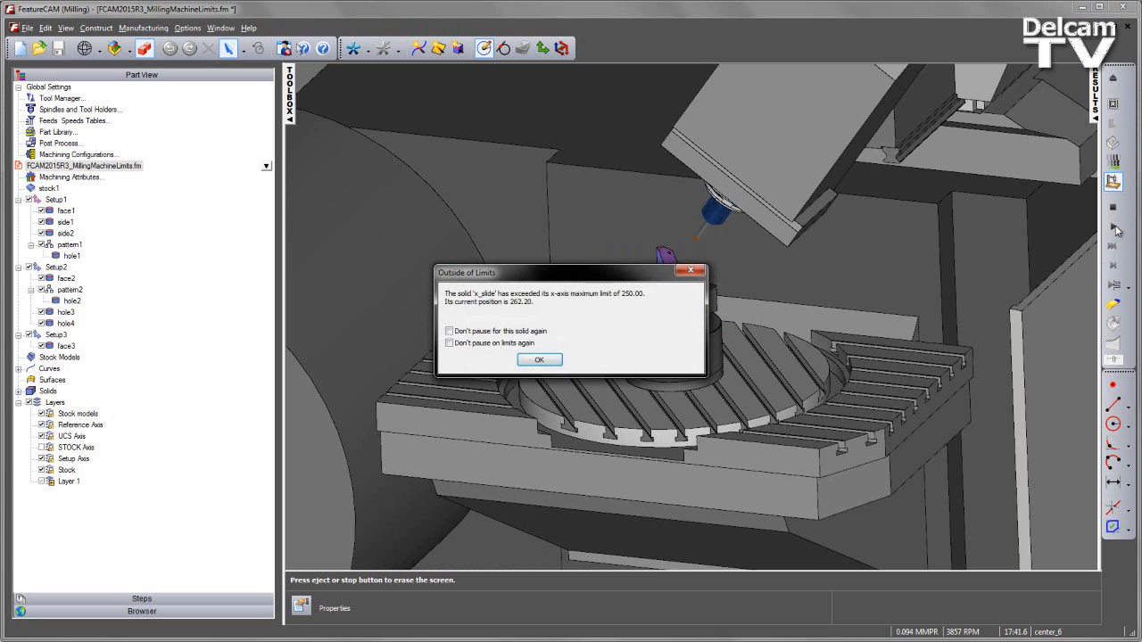
click(540, 360)
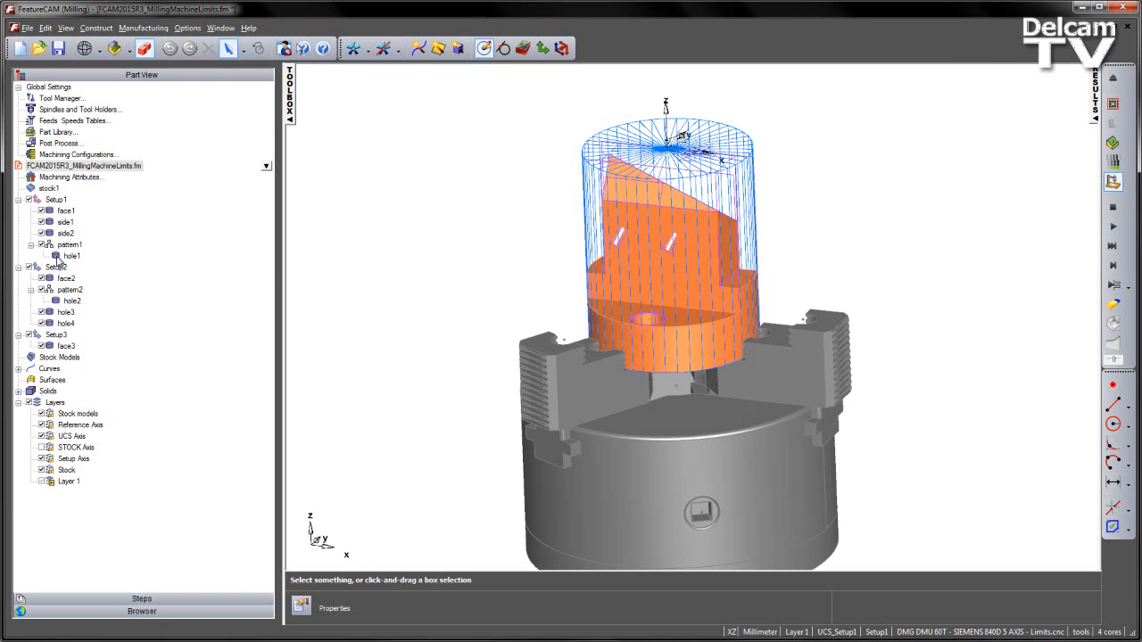
Edit Setup2 to use the Alternate 5-axis position.
click(55, 334)
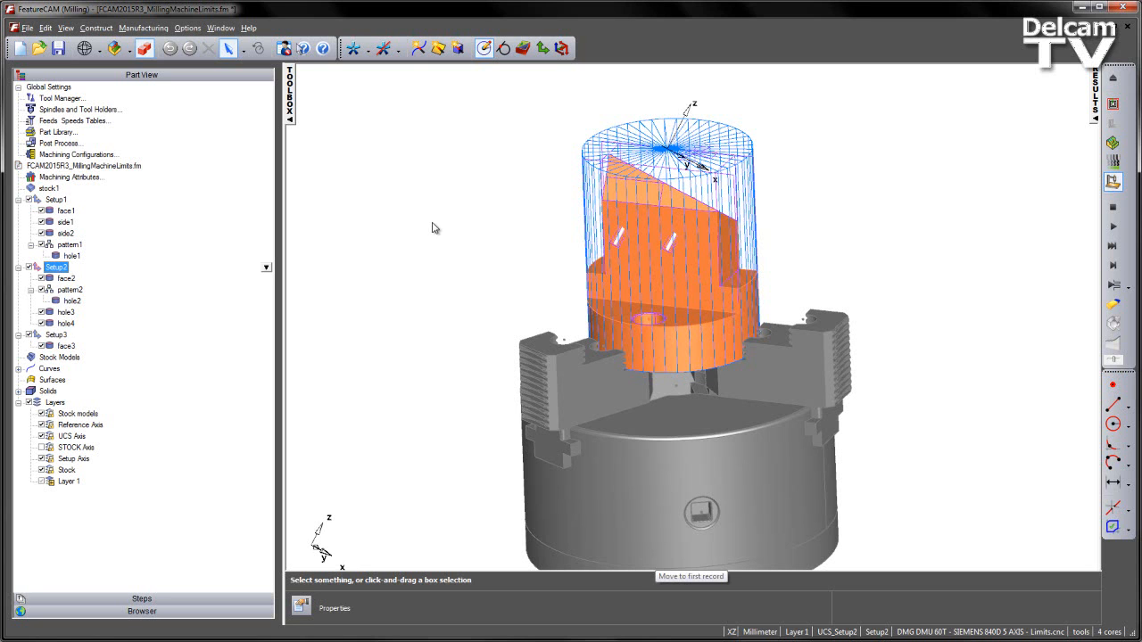
mouse_move(176, 256)
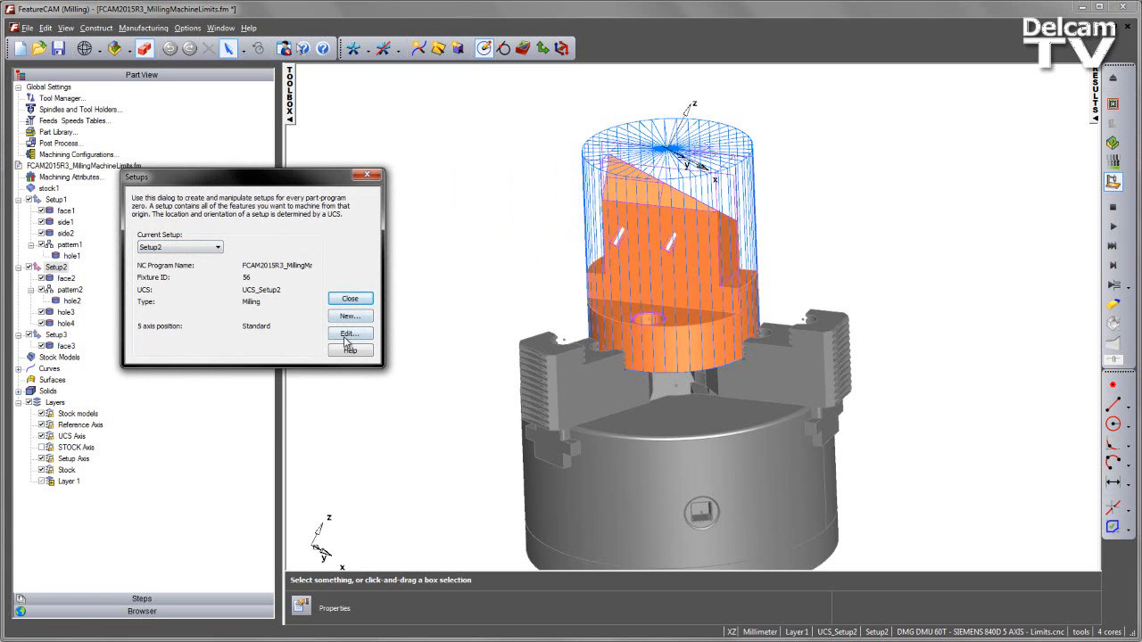
click(349, 332)
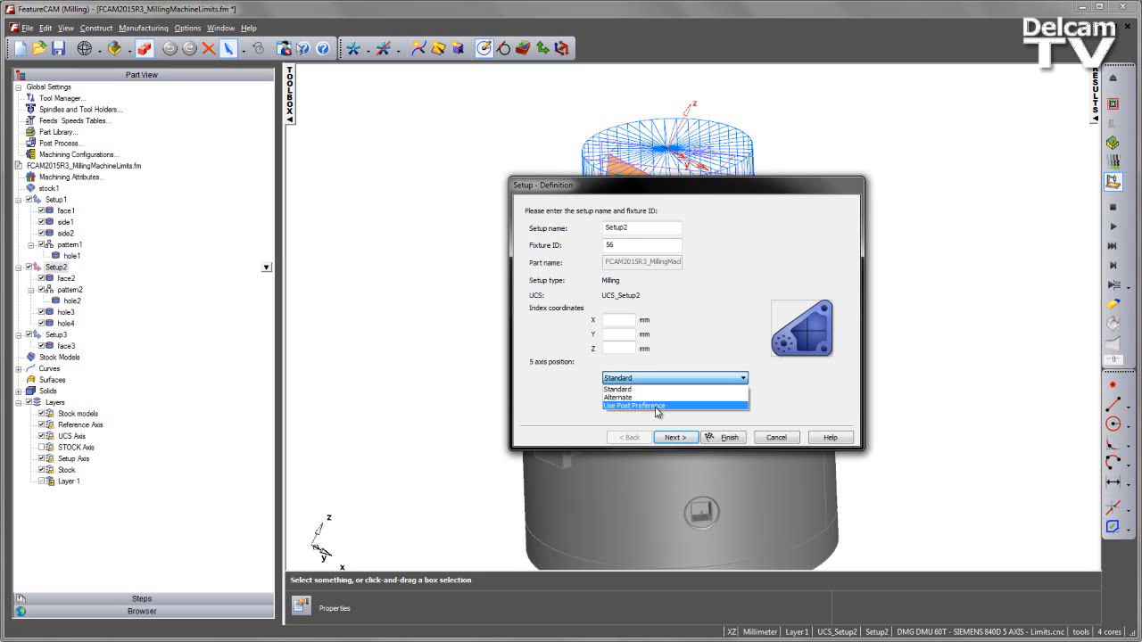
mouse_move(647, 399)
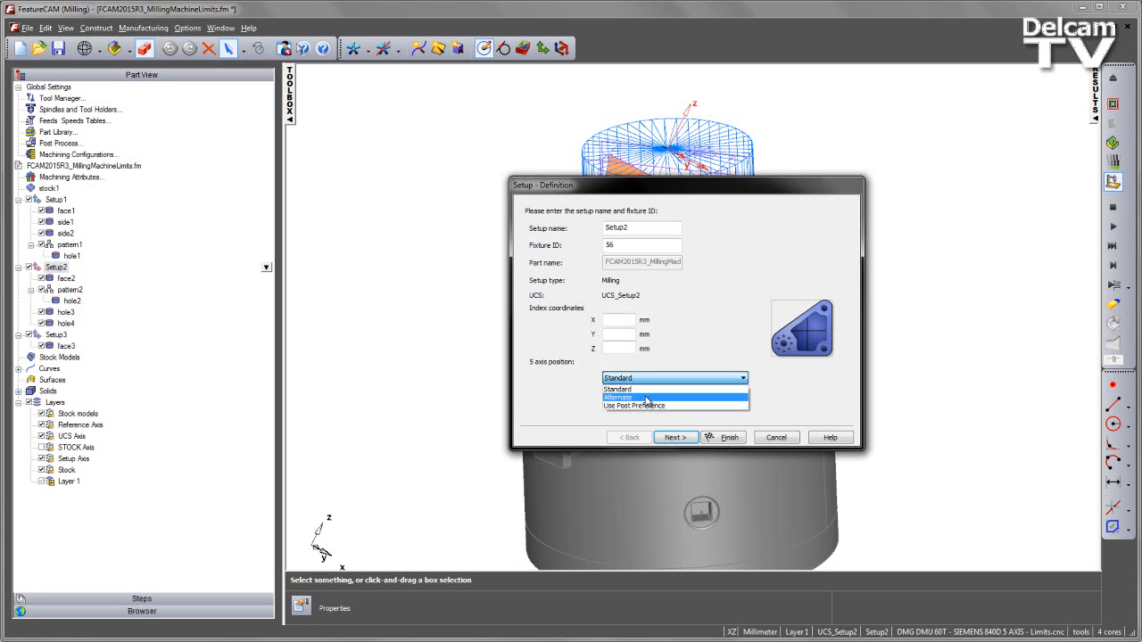
click(629, 397)
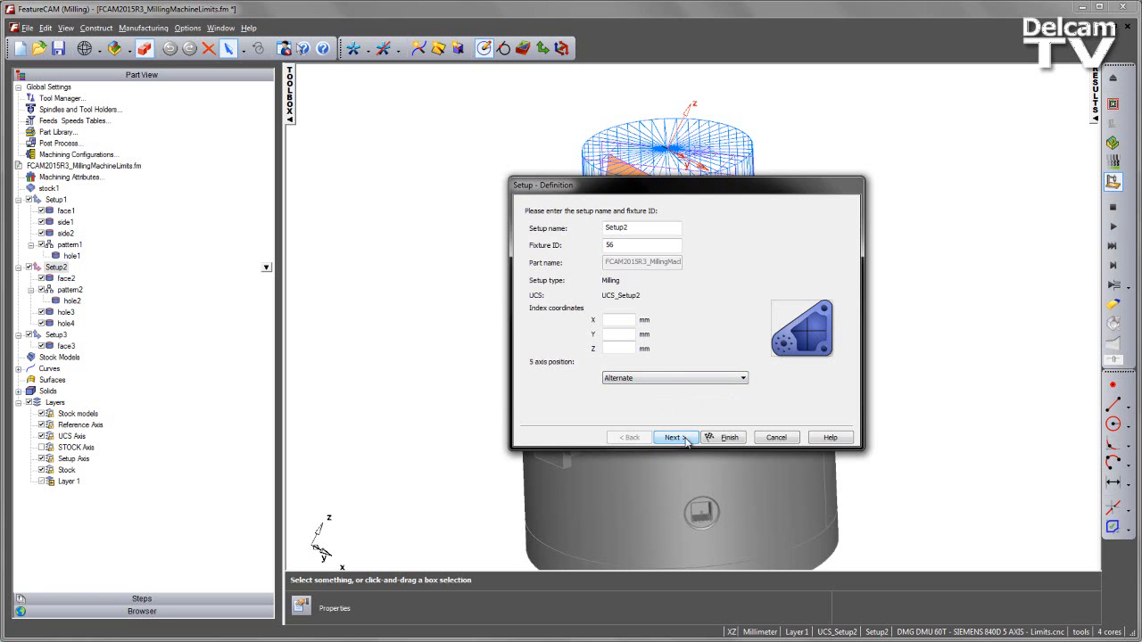
click(674, 437)
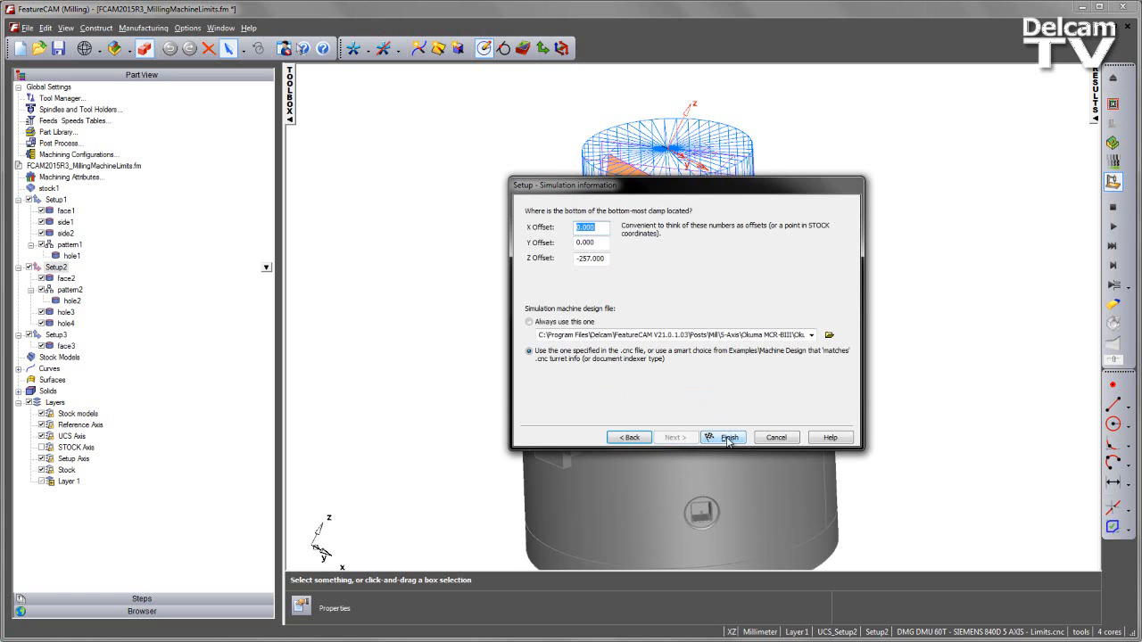
click(721, 436)
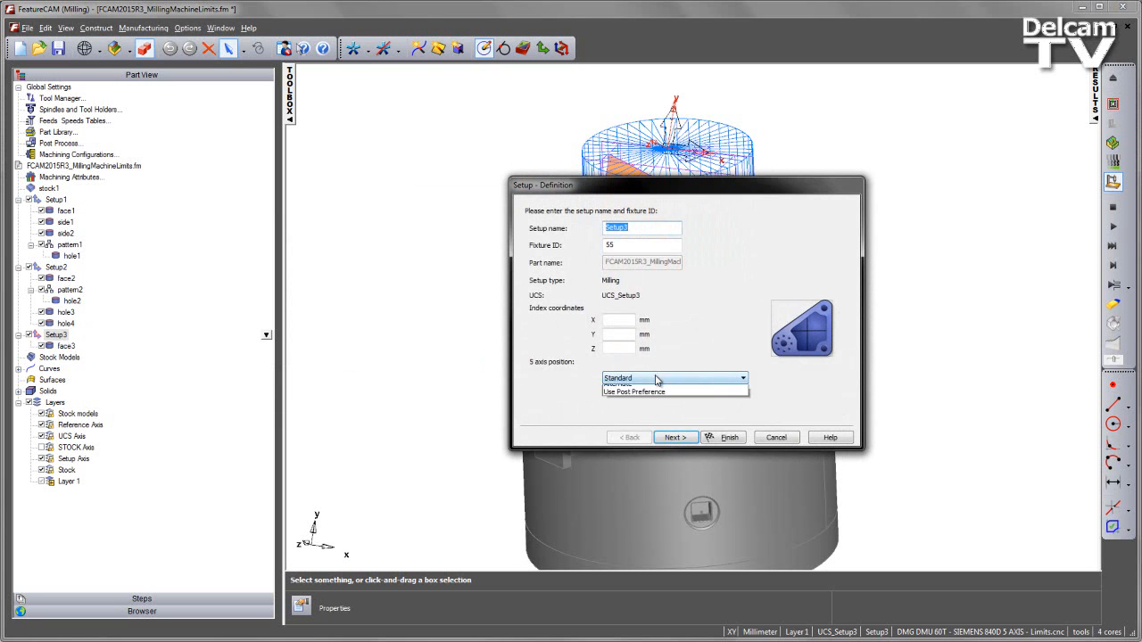
Give Setup3 the Alternate 5-axis position and close the setups list.
click(637, 394)
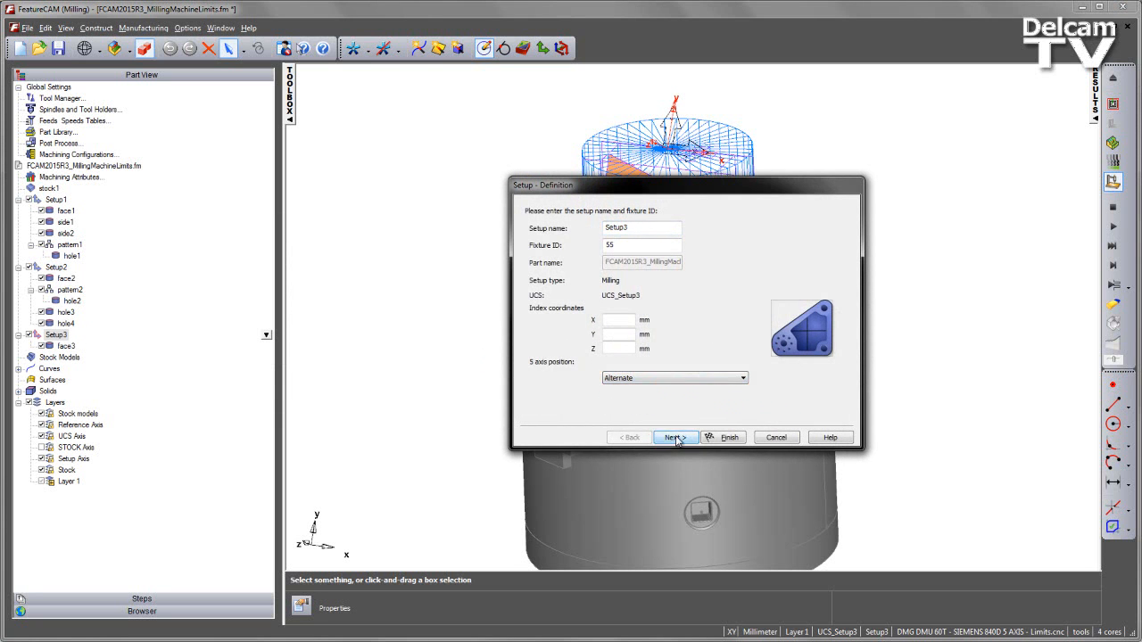
click(678, 437)
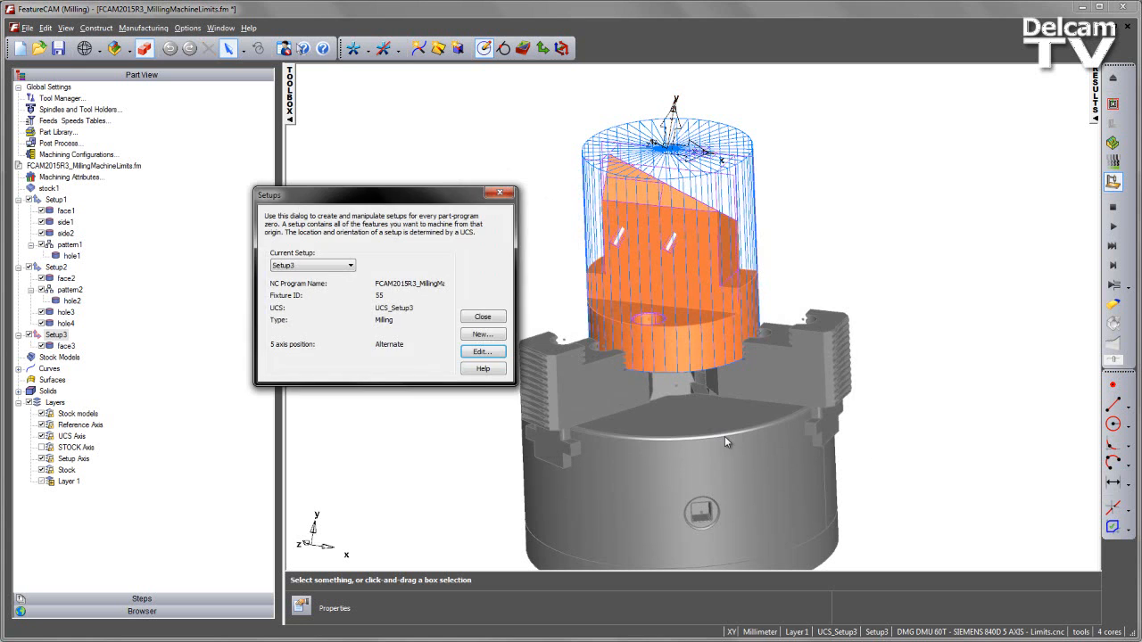
click(483, 317)
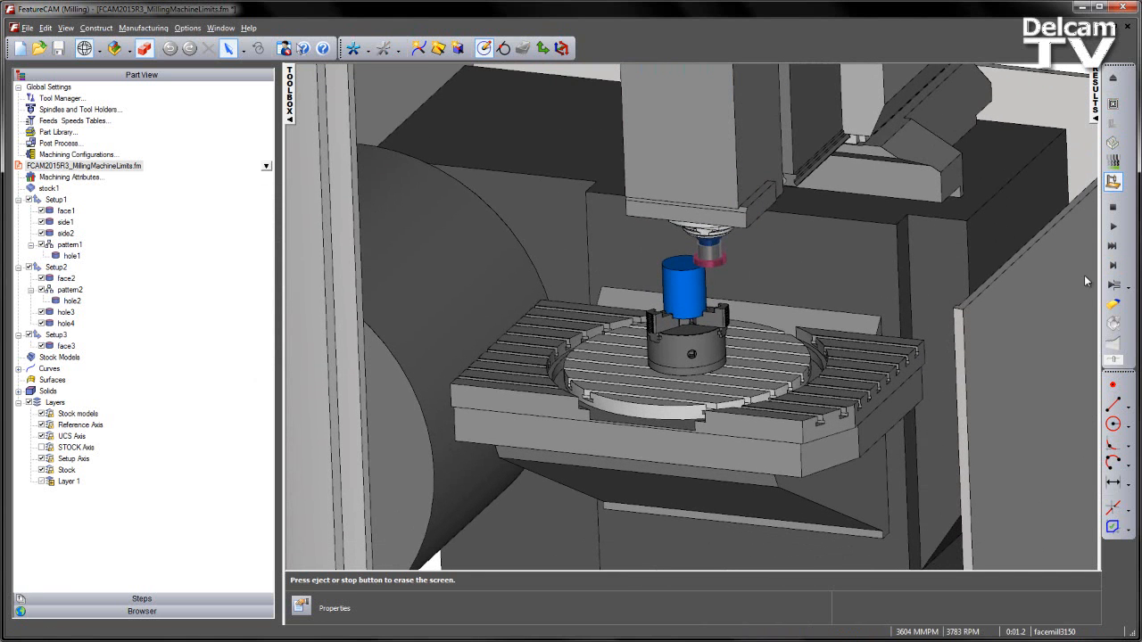
Pause the new machine simulation with the end mill above the stock.
click(1112, 228)
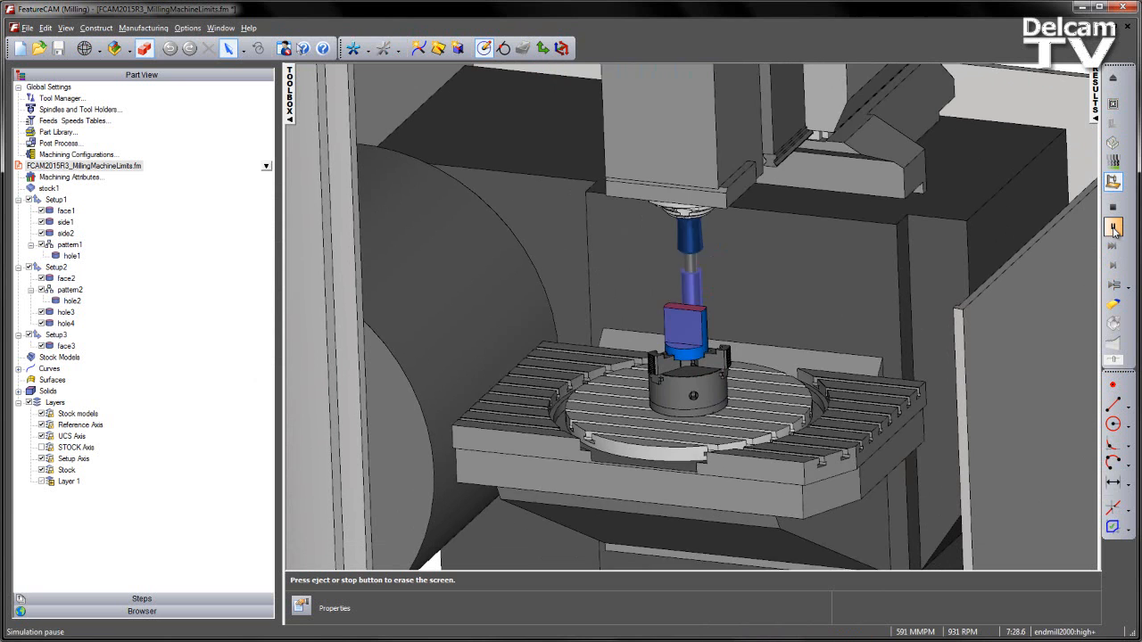